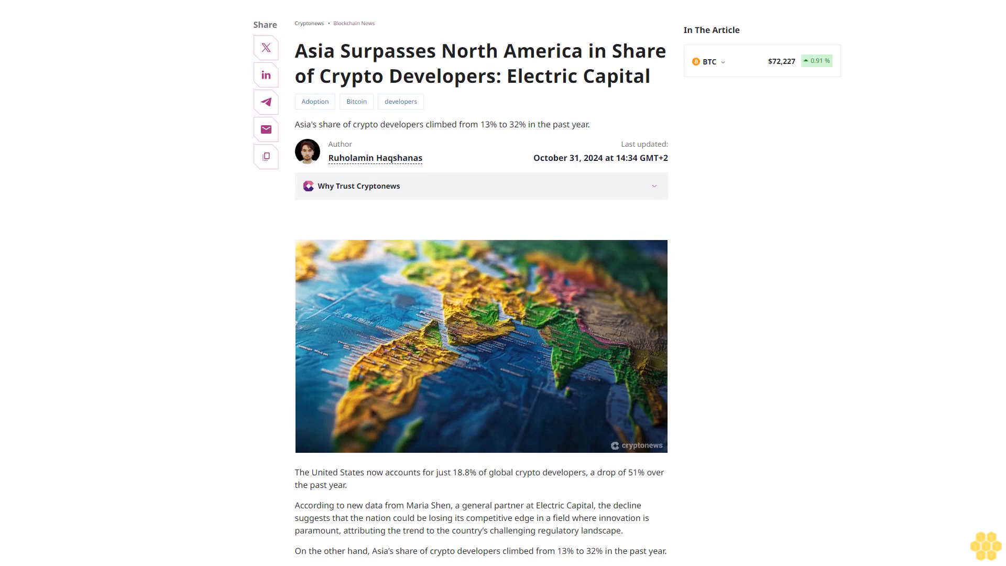
pyautogui.scroll(-3)
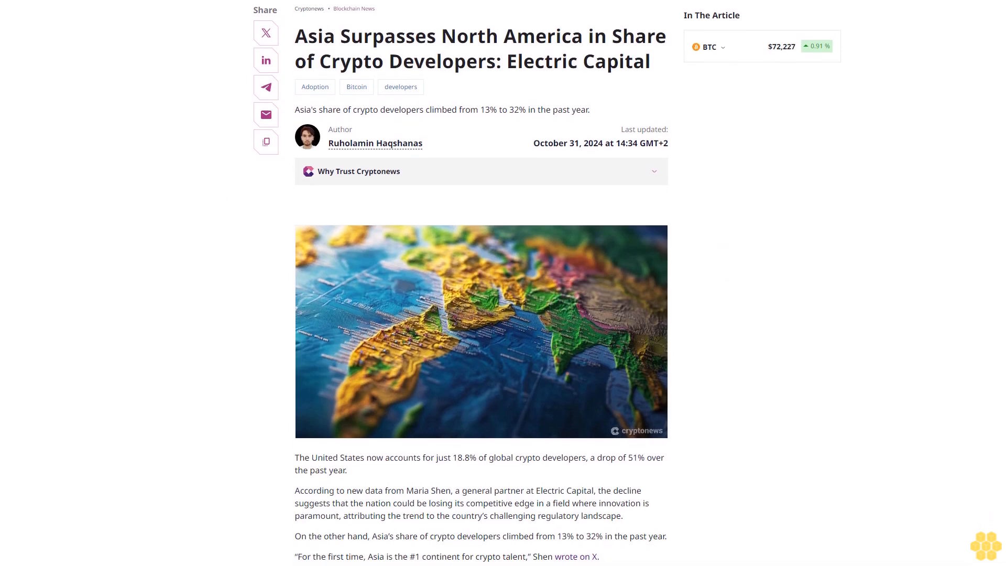
pyautogui.scroll(-3)
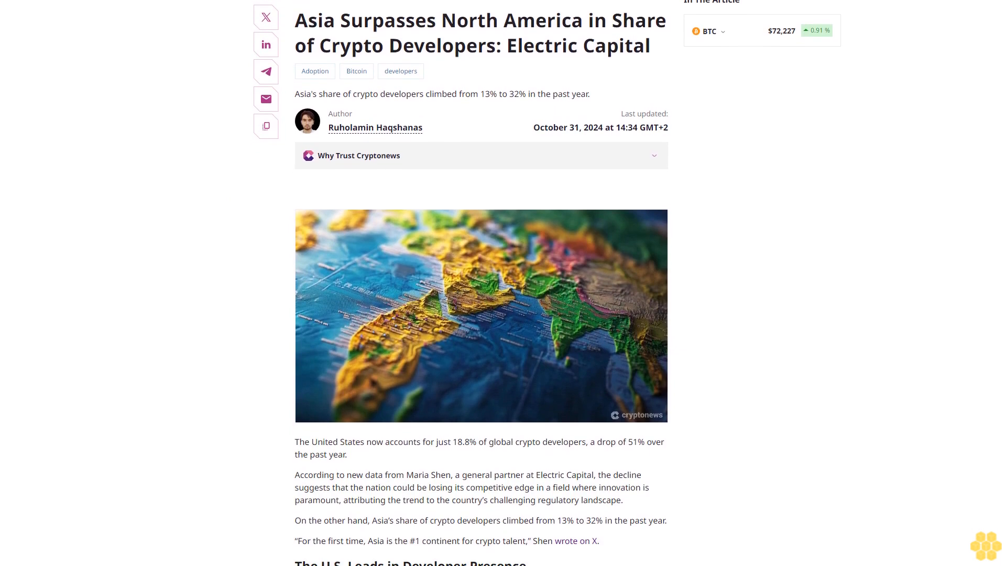
pyautogui.scroll(-3)
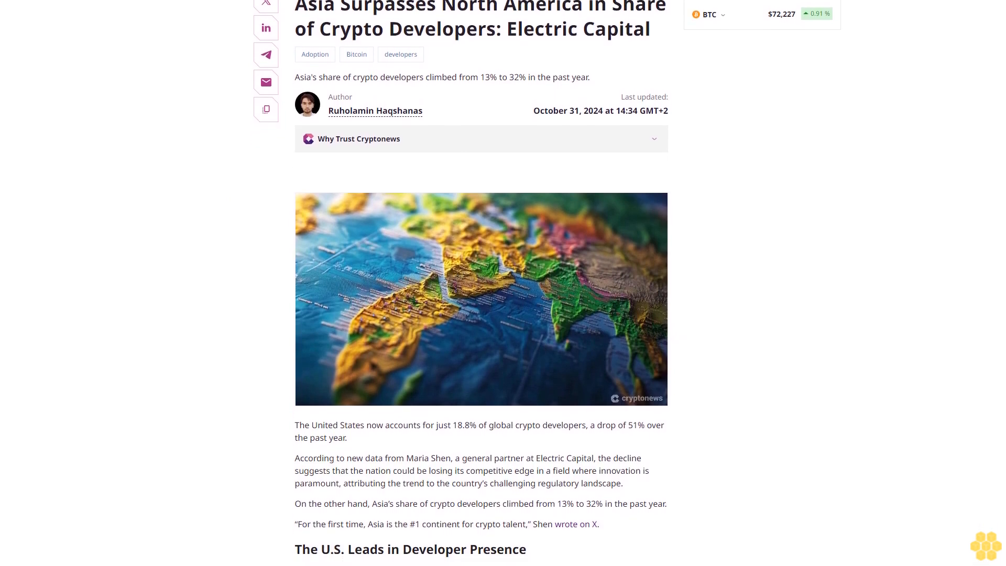
pyautogui.scroll(-3)
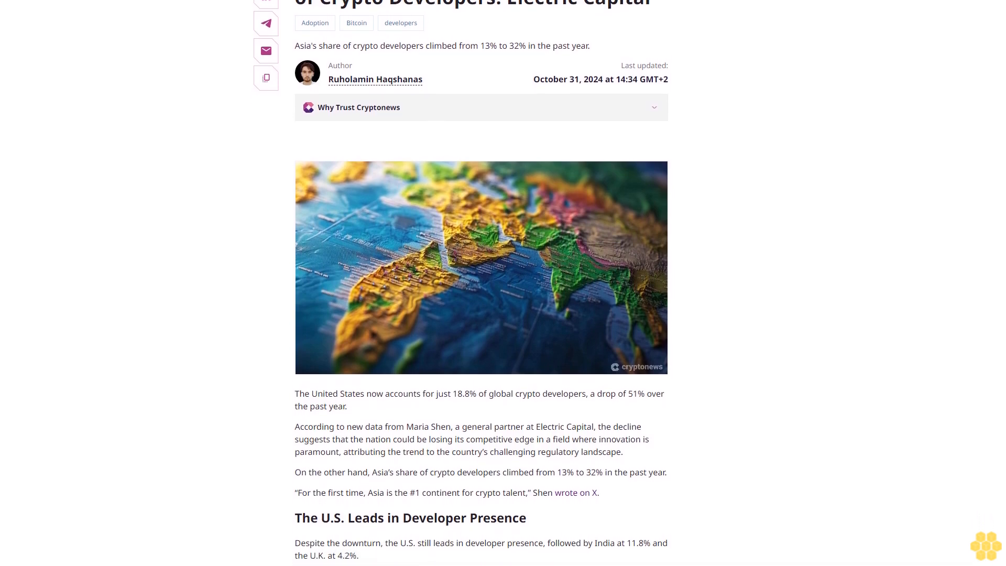
pyautogui.scroll(-3)
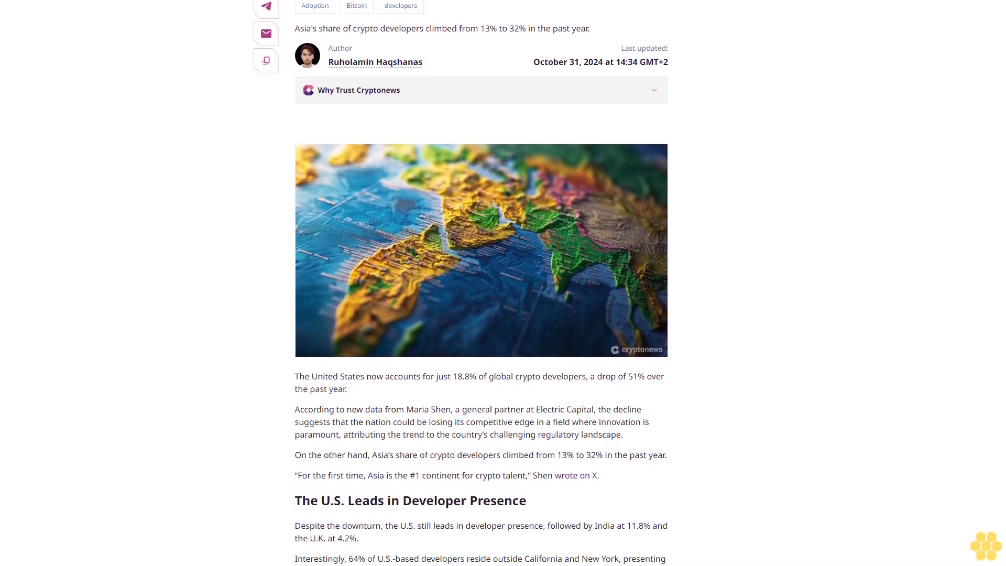
pyautogui.scroll(-3)
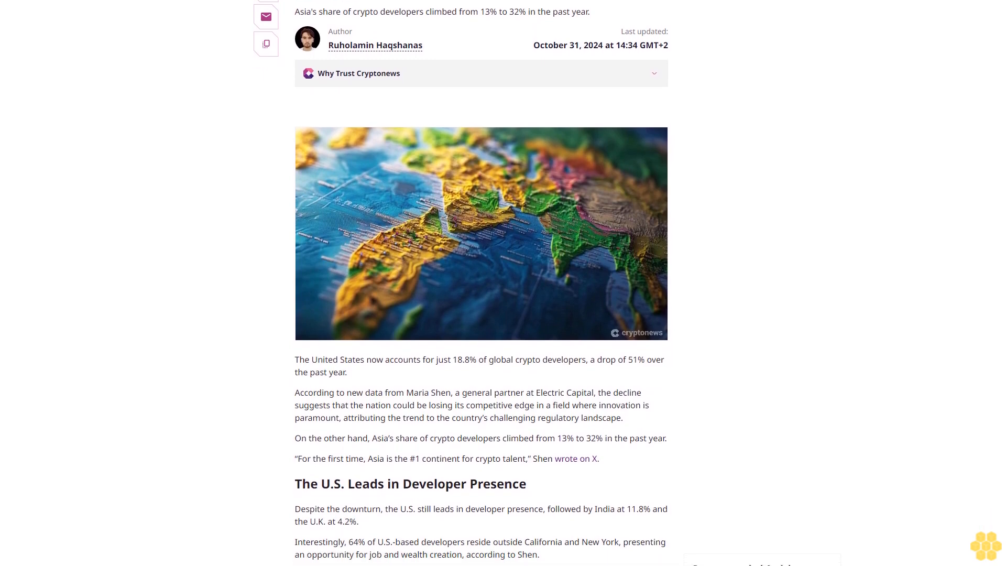
pyautogui.scroll(-3)
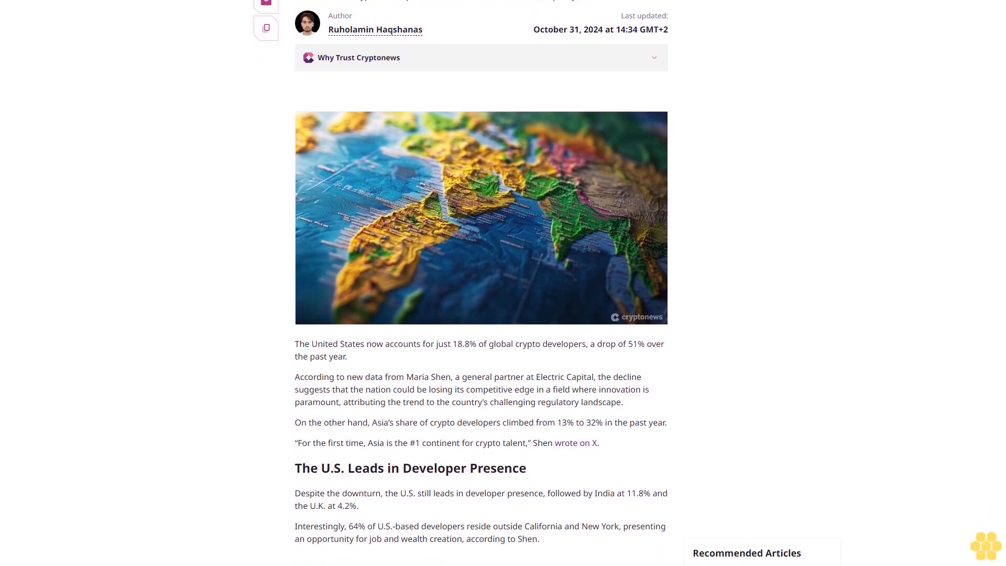
pyautogui.scroll(-3)
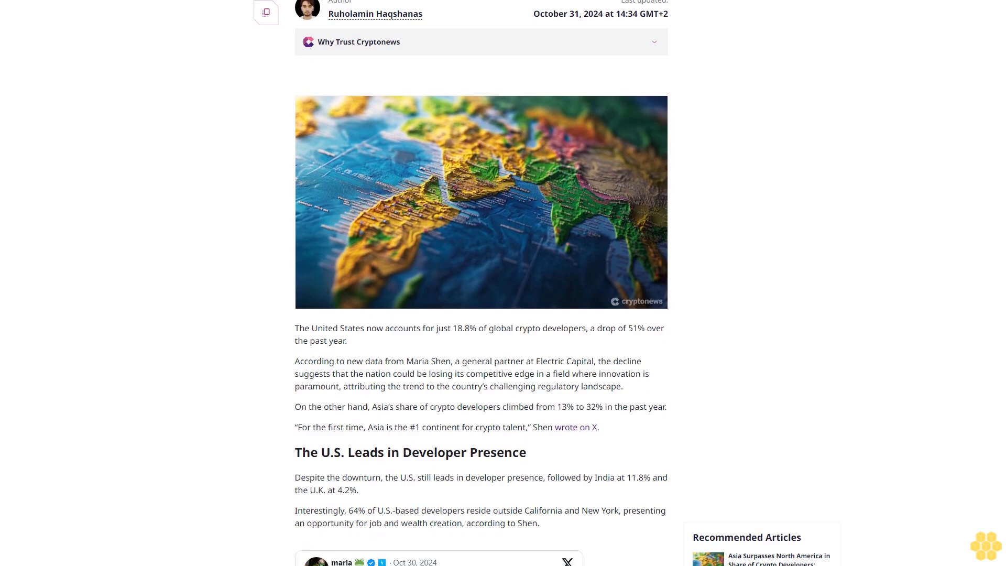
pyautogui.scroll(-3)
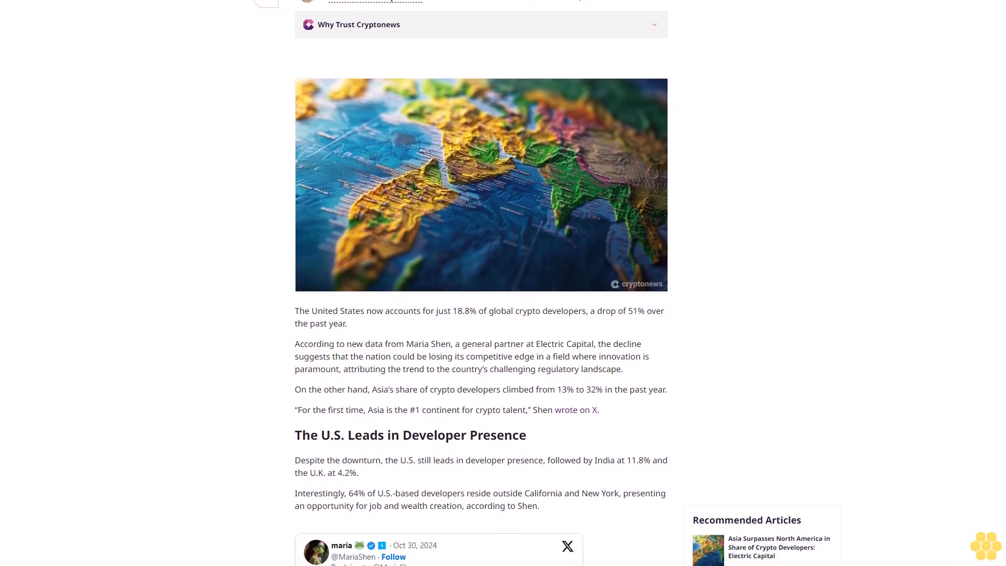
pyautogui.scroll(-3)
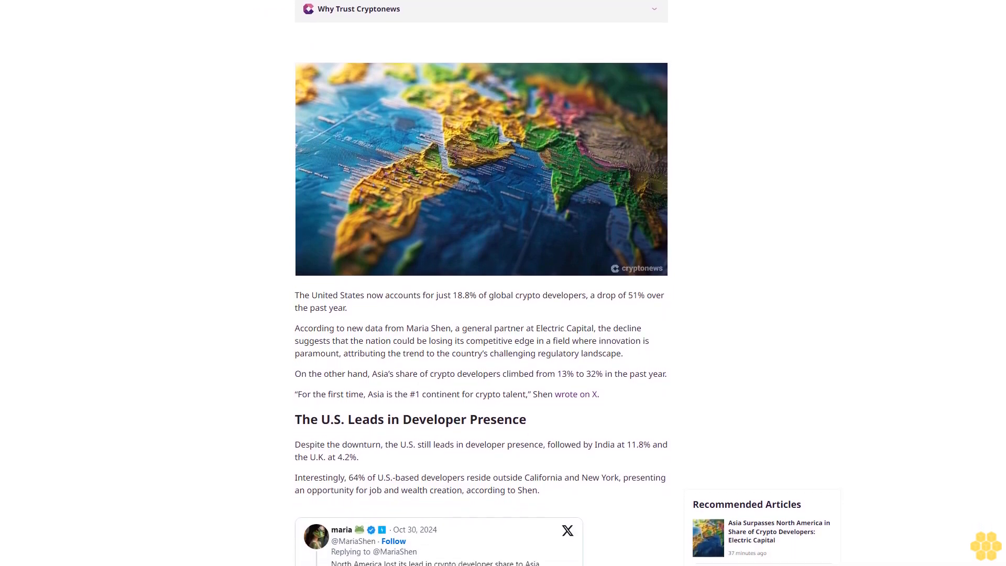
pyautogui.scroll(-3)
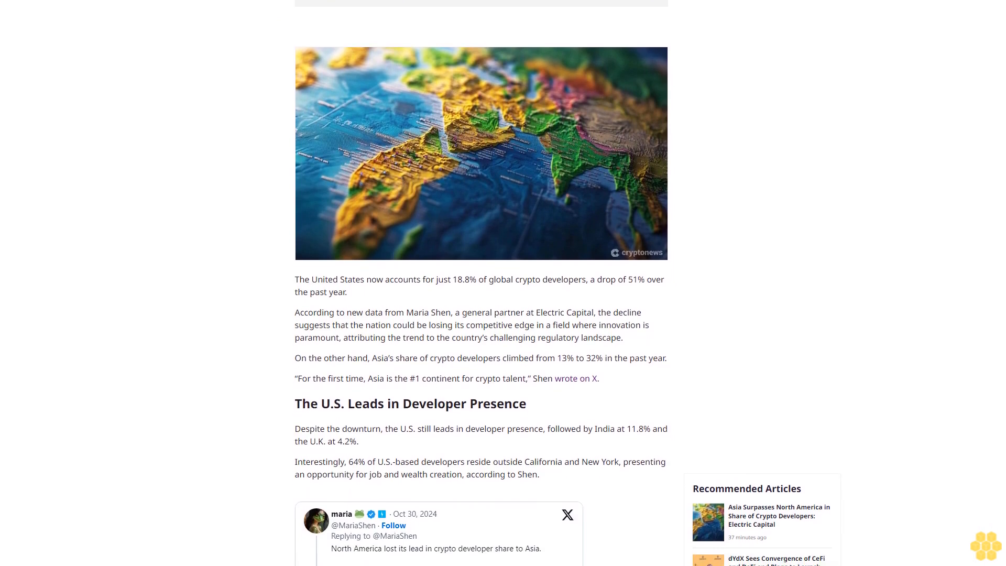
pyautogui.scroll(-3)
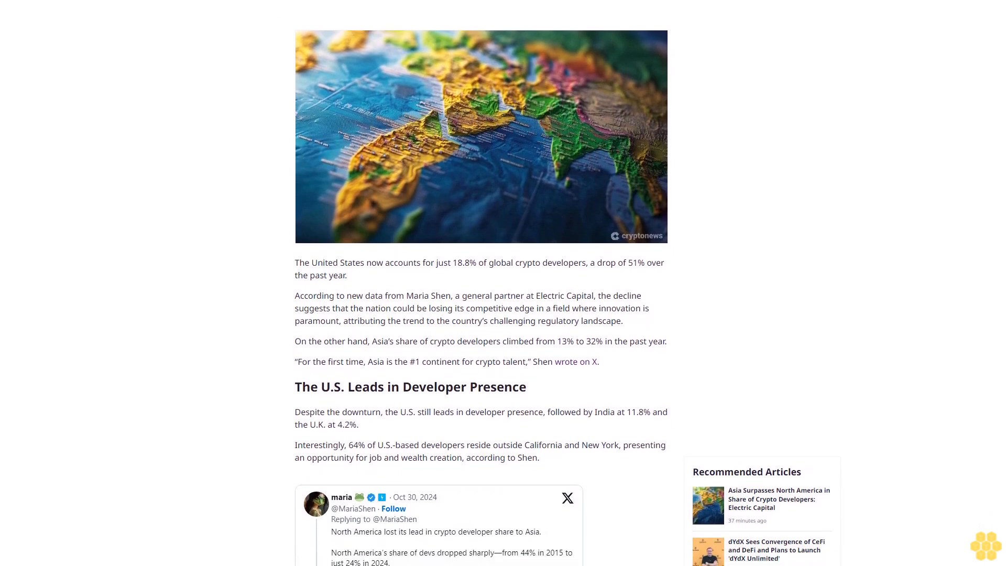
pyautogui.scroll(-3)
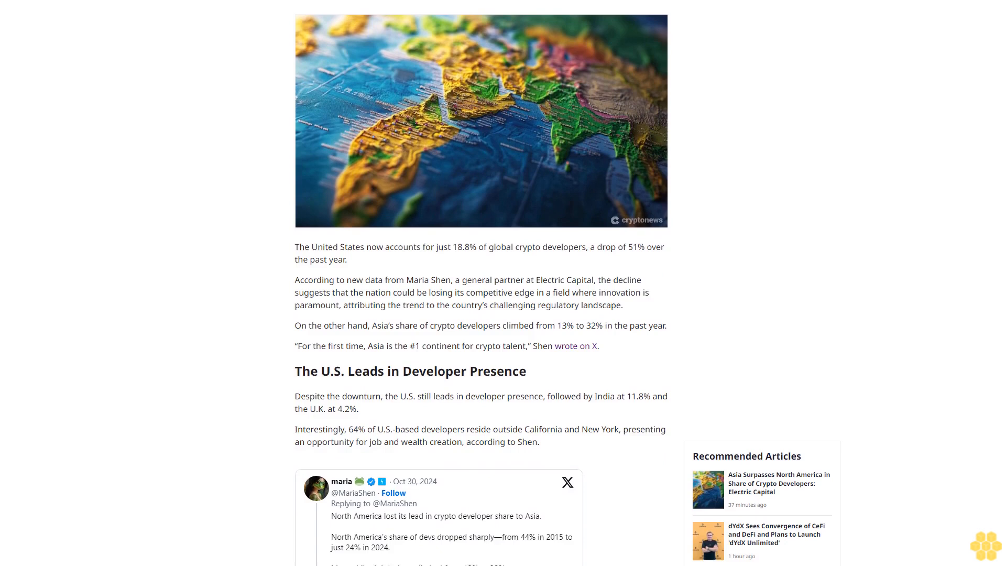
pyautogui.scroll(-3)
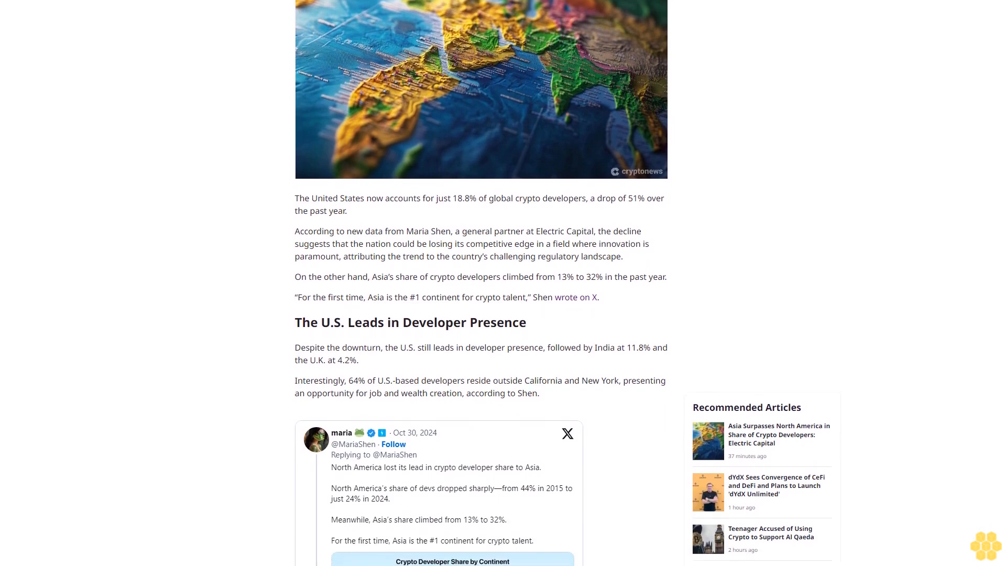
pyautogui.scroll(-3)
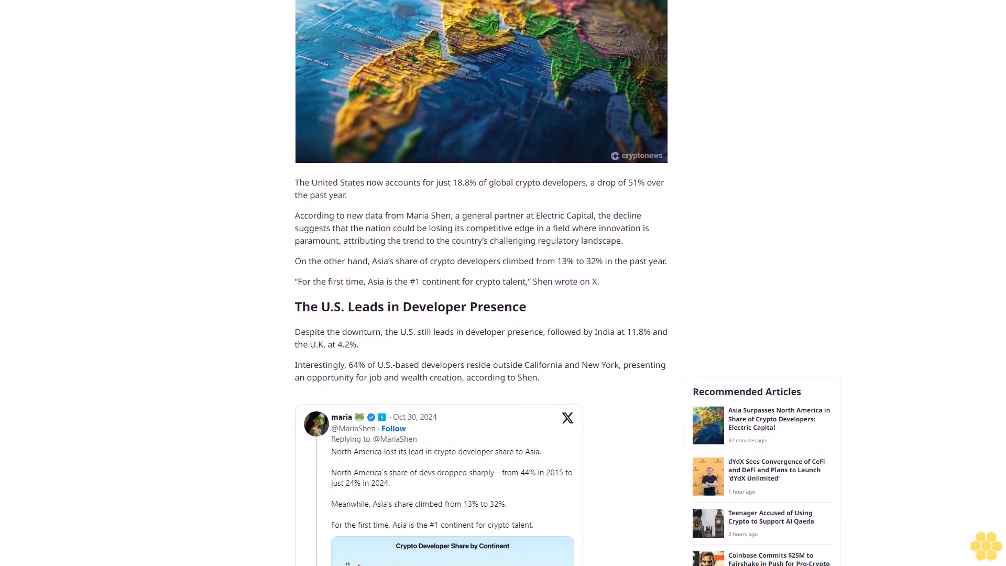
pyautogui.scroll(-3)
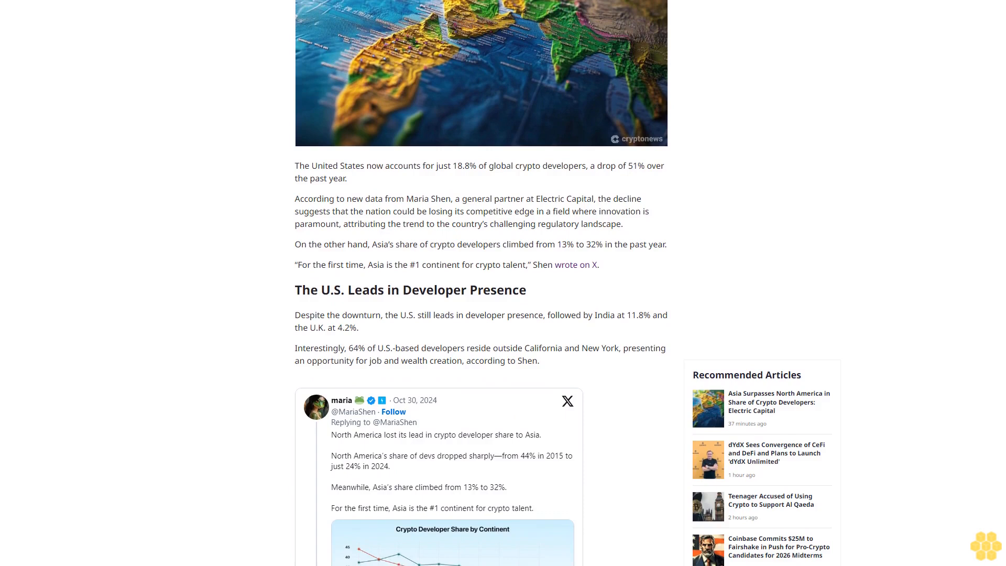
pyautogui.scroll(-3)
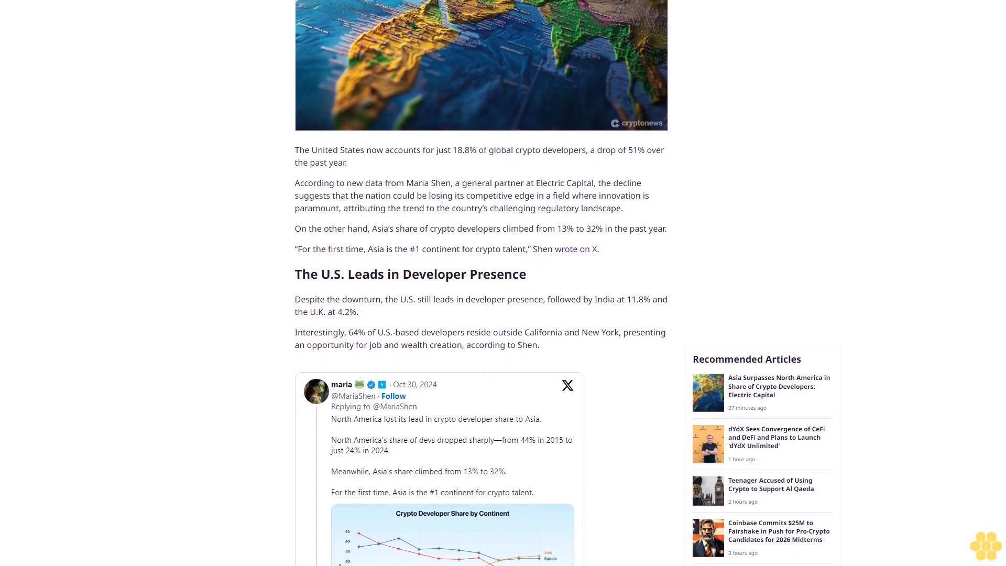
pyautogui.scroll(-3)
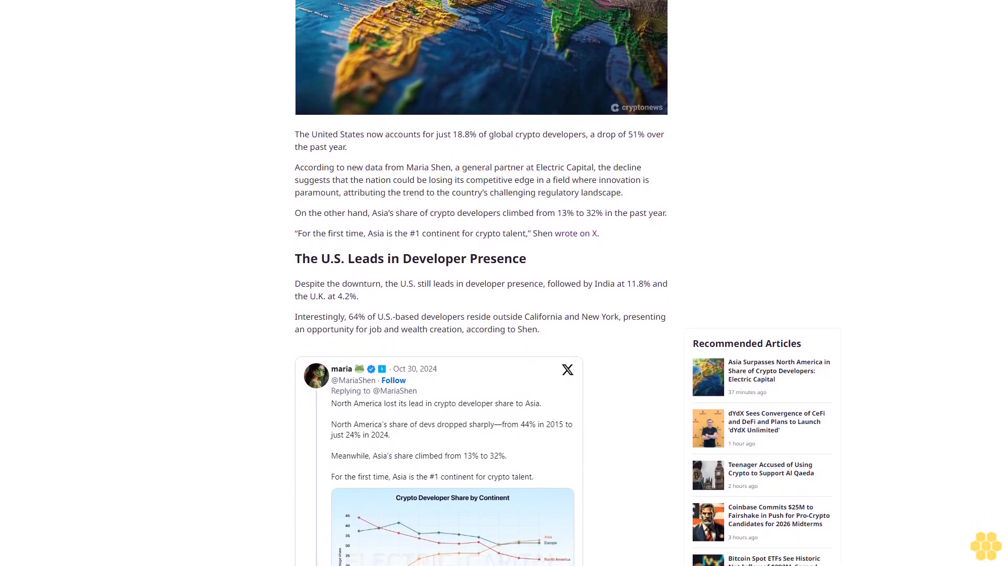
pyautogui.scroll(-3)
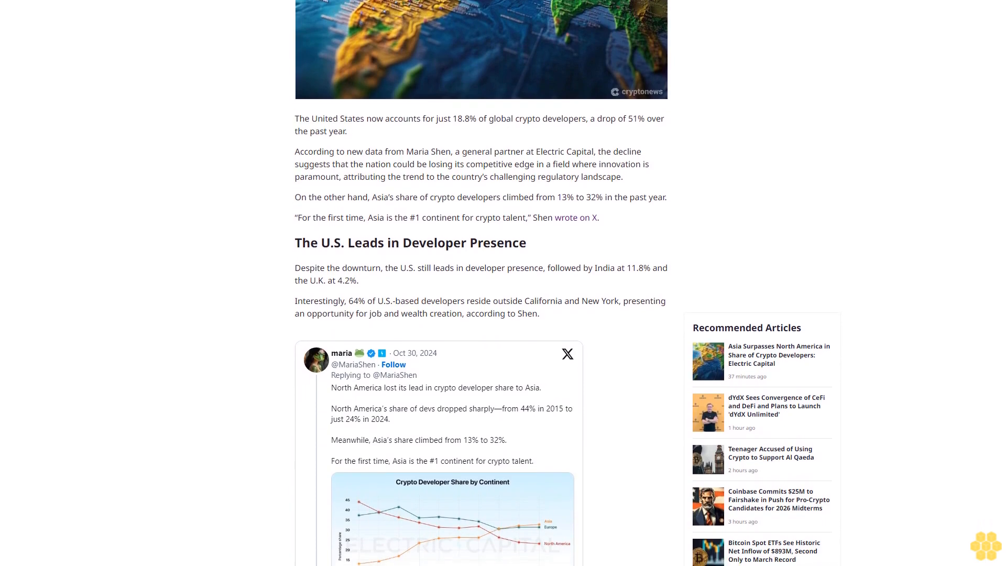
pyautogui.scroll(-3)
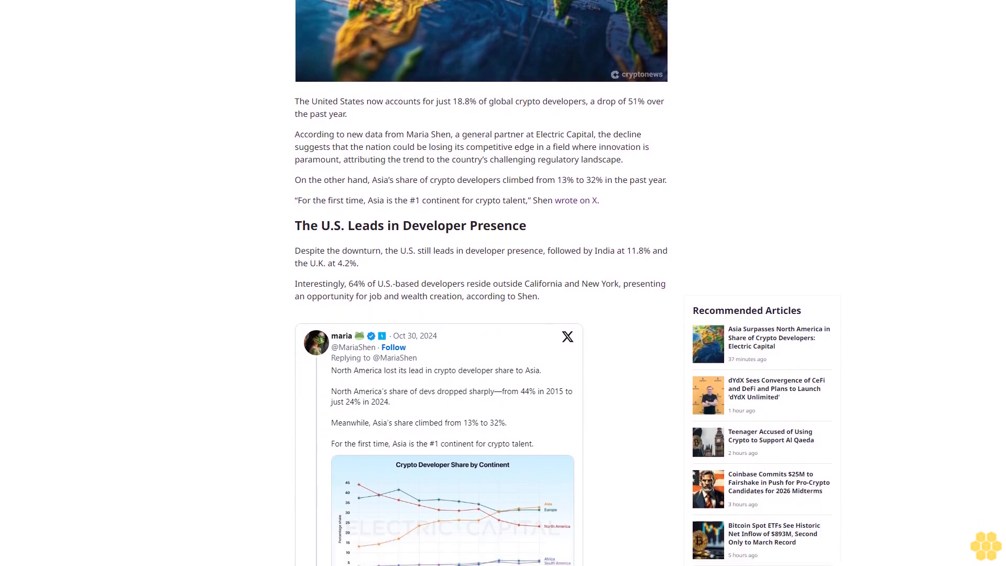
pyautogui.scroll(-3)
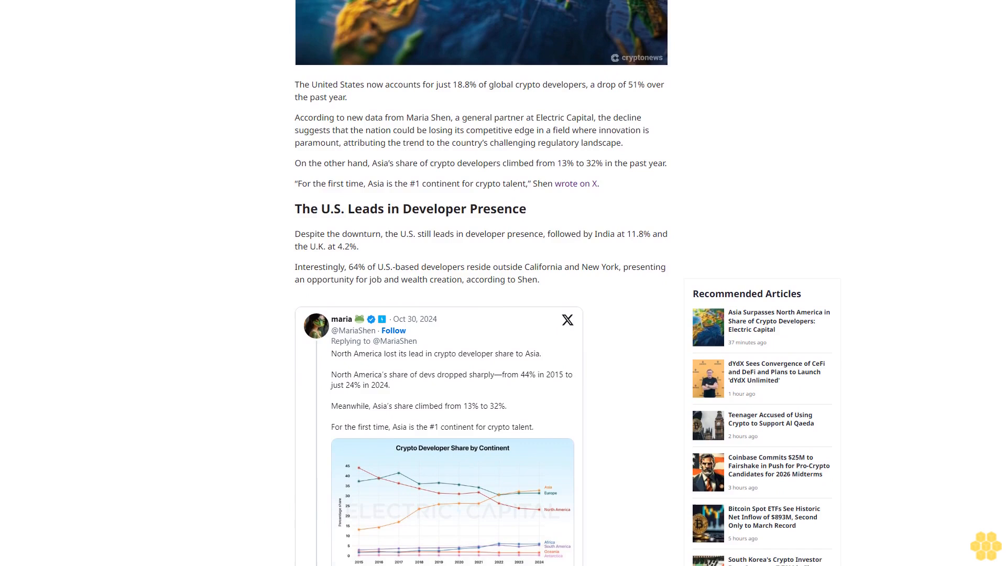
pyautogui.scroll(-3)
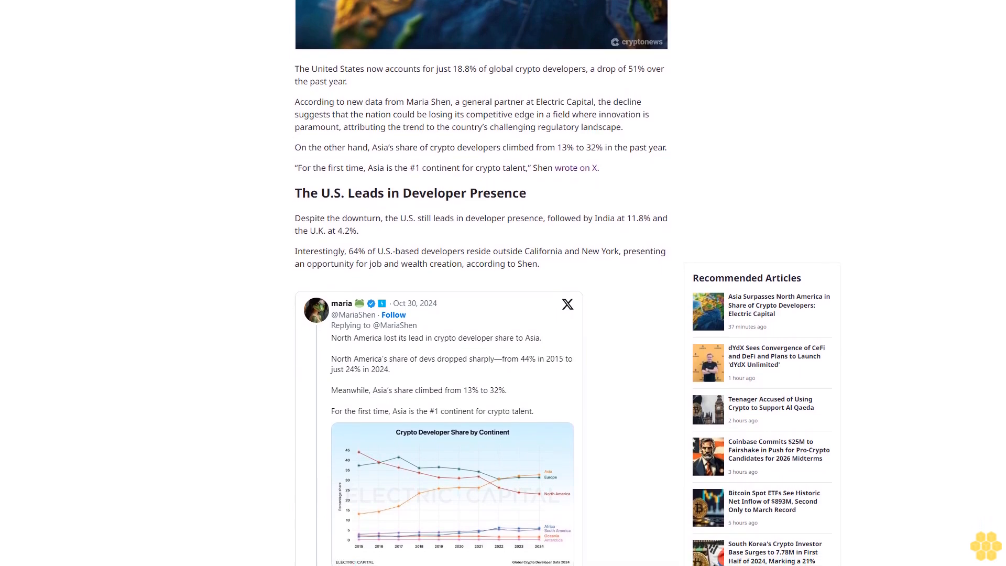
pyautogui.scroll(-3)
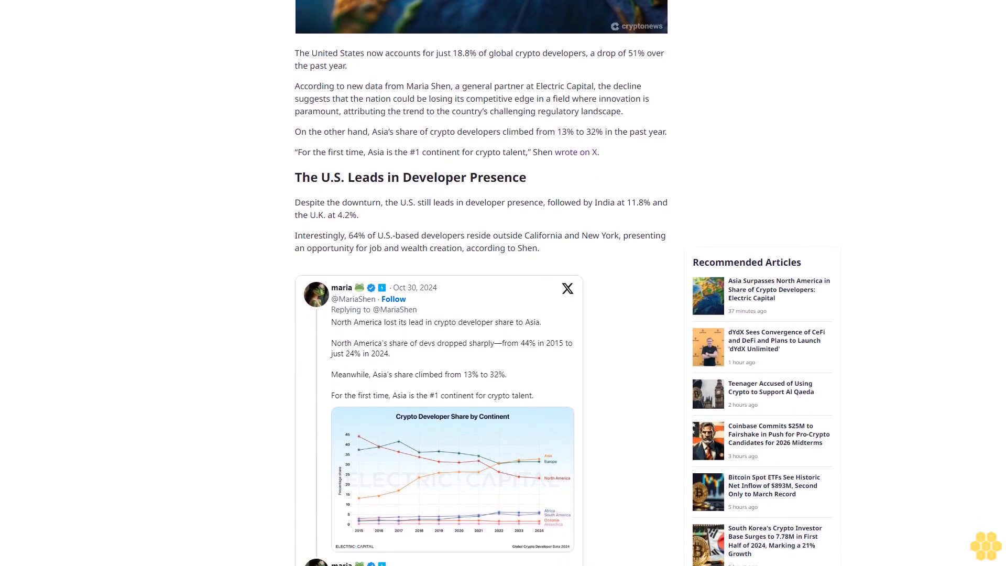
pyautogui.scroll(-3)
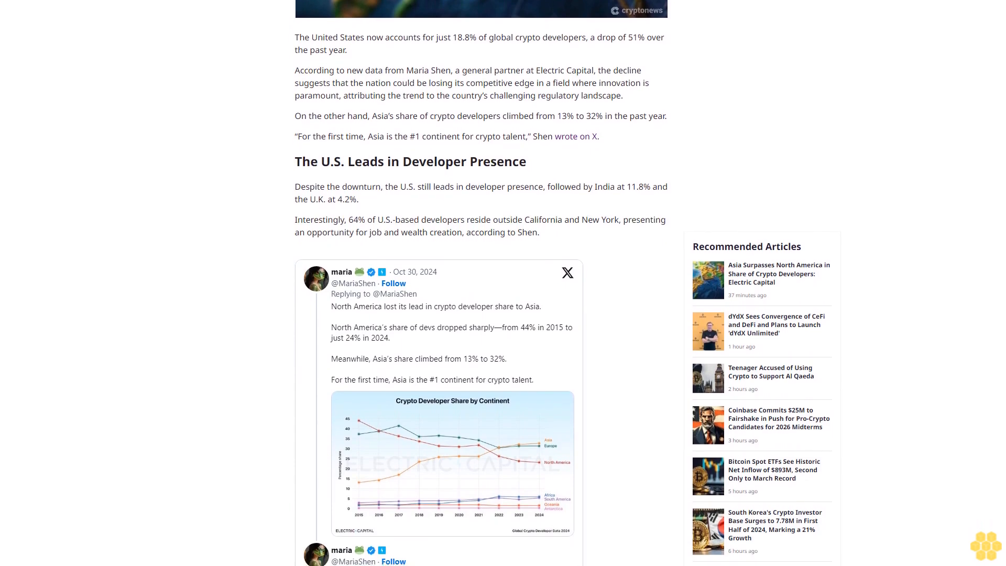
pyautogui.scroll(-3)
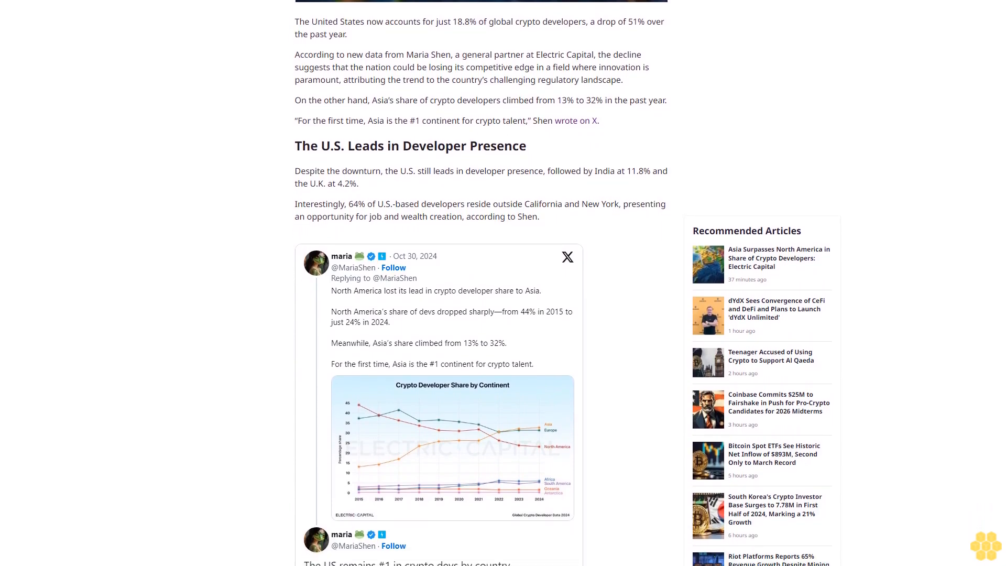
pyautogui.scroll(-3)
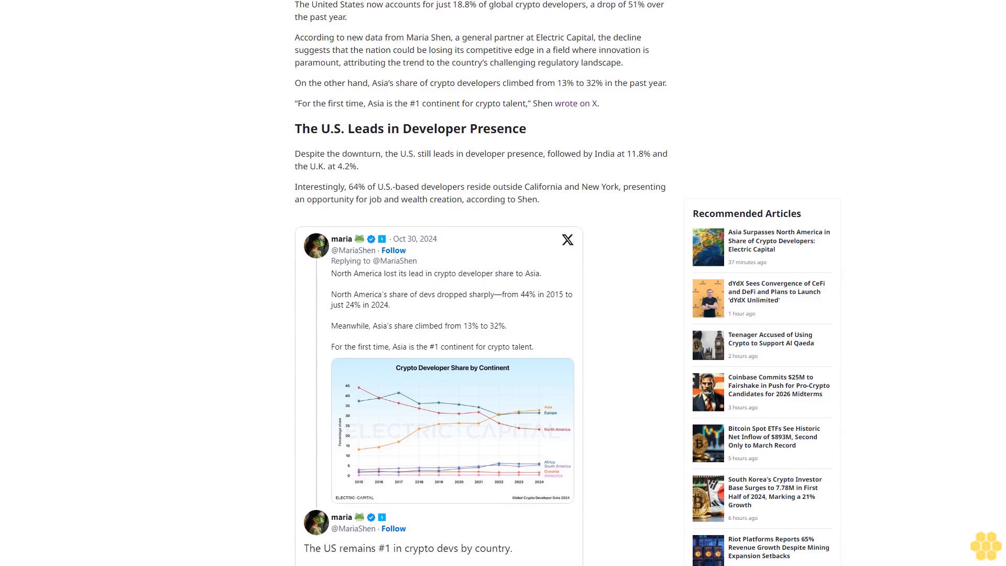
pyautogui.scroll(-3)
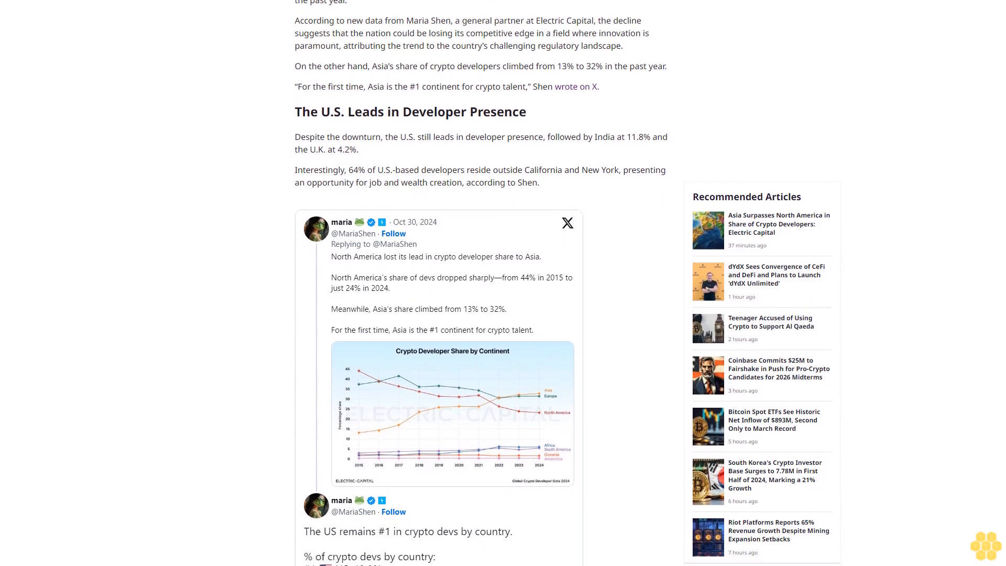
pyautogui.scroll(-3)
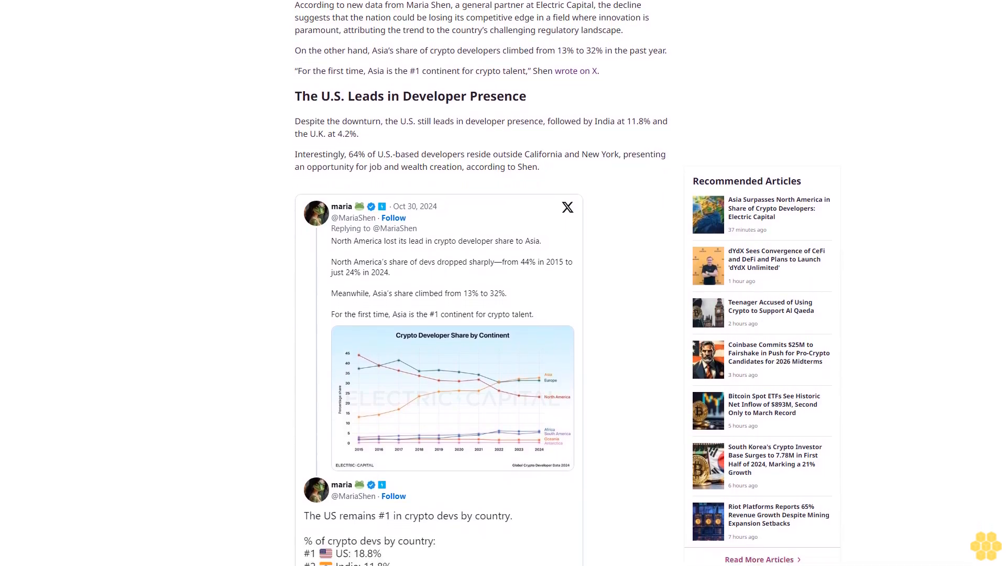
pyautogui.scroll(-3)
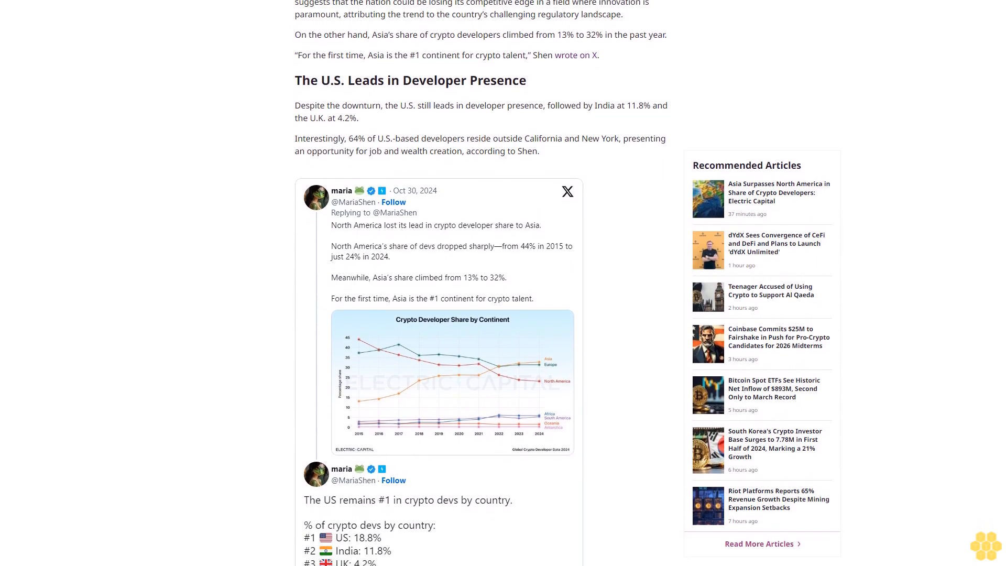
pyautogui.scroll(-3)
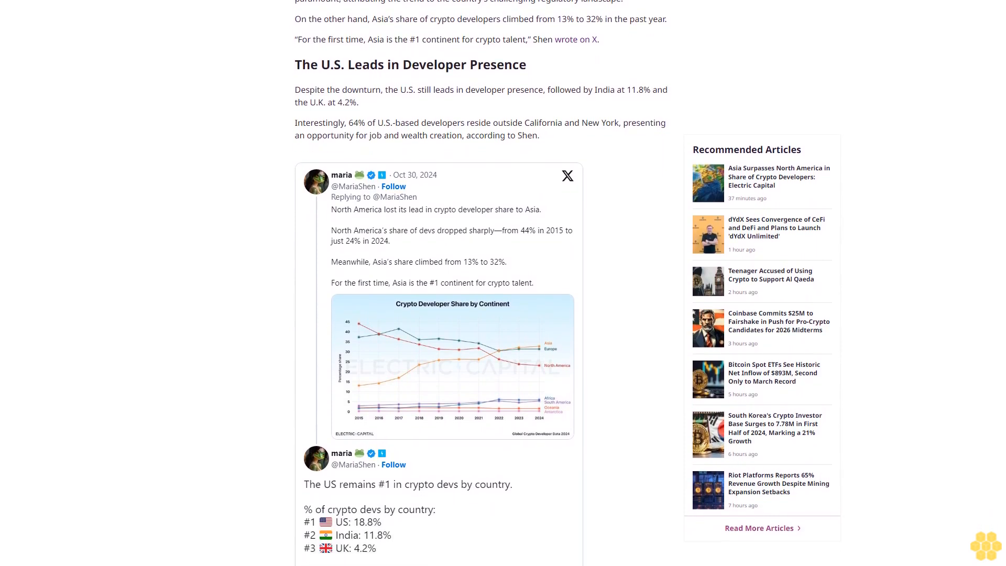
pyautogui.scroll(-3)
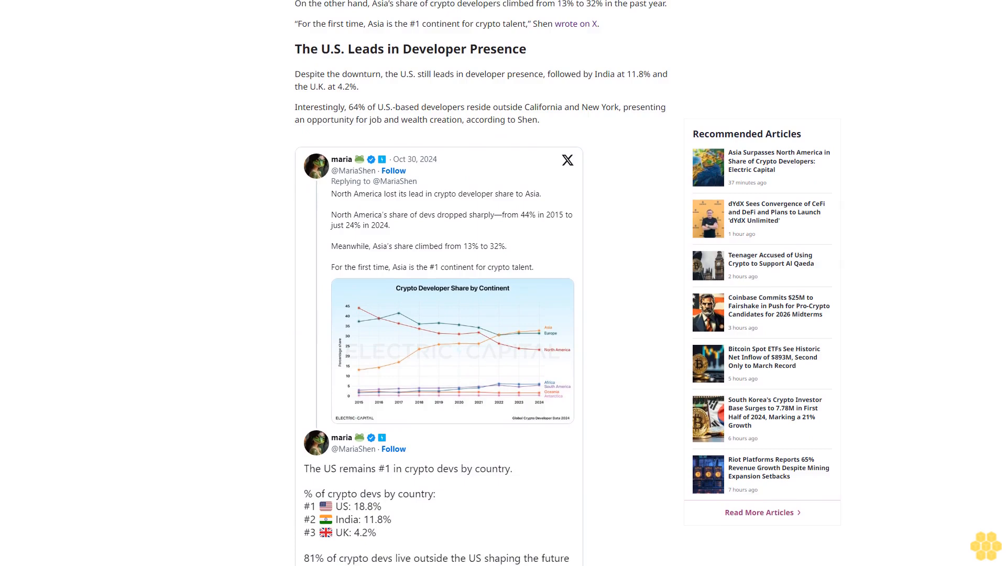
pyautogui.scroll(-3)
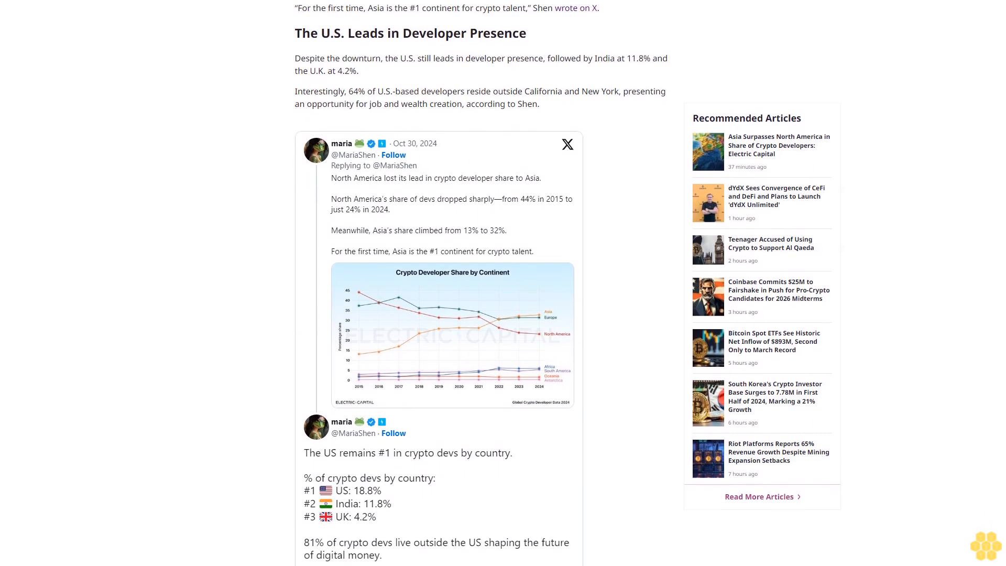
pyautogui.scroll(-3)
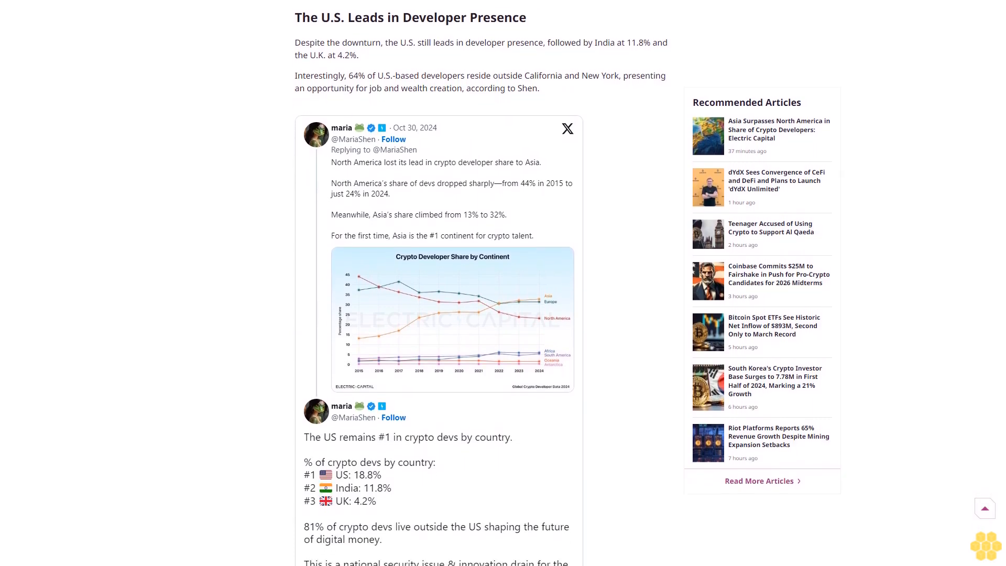
pyautogui.scroll(-3)
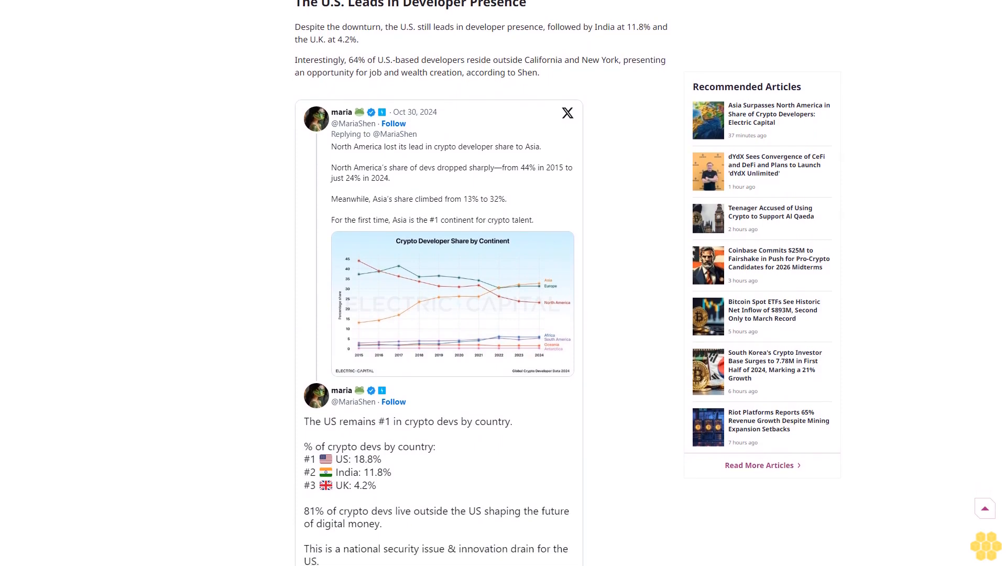
pyautogui.scroll(-3)
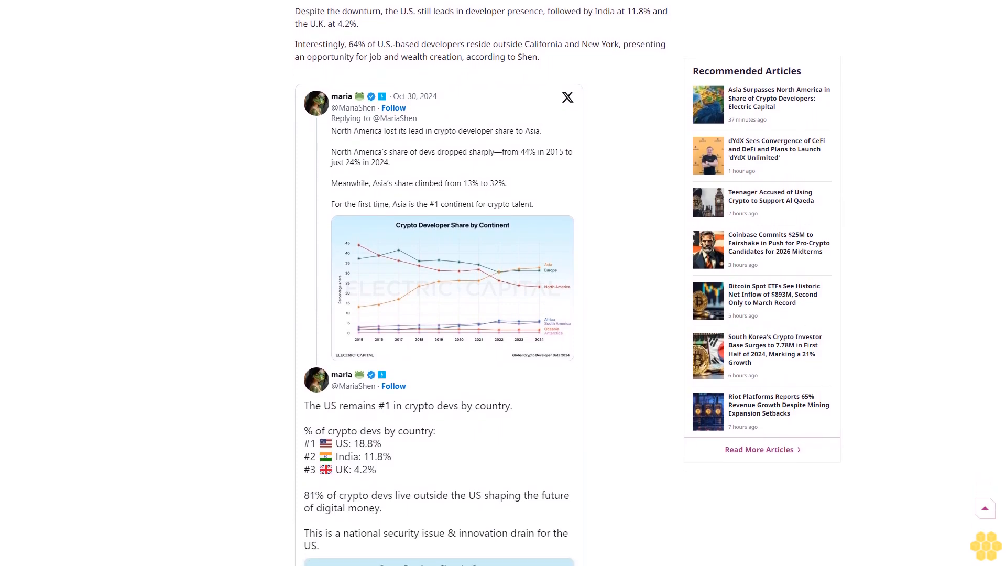
pyautogui.scroll(-3)
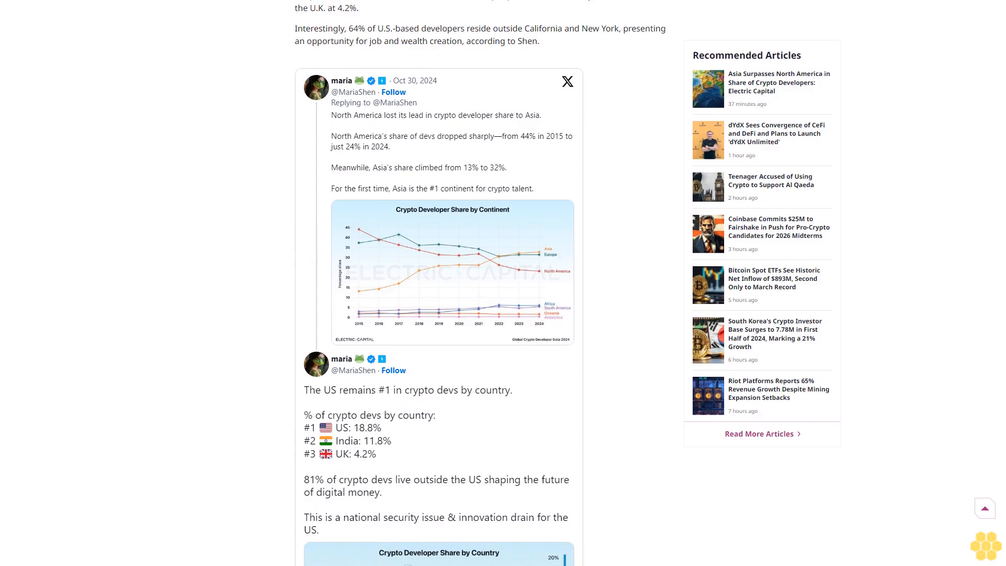
pyautogui.scroll(-3)
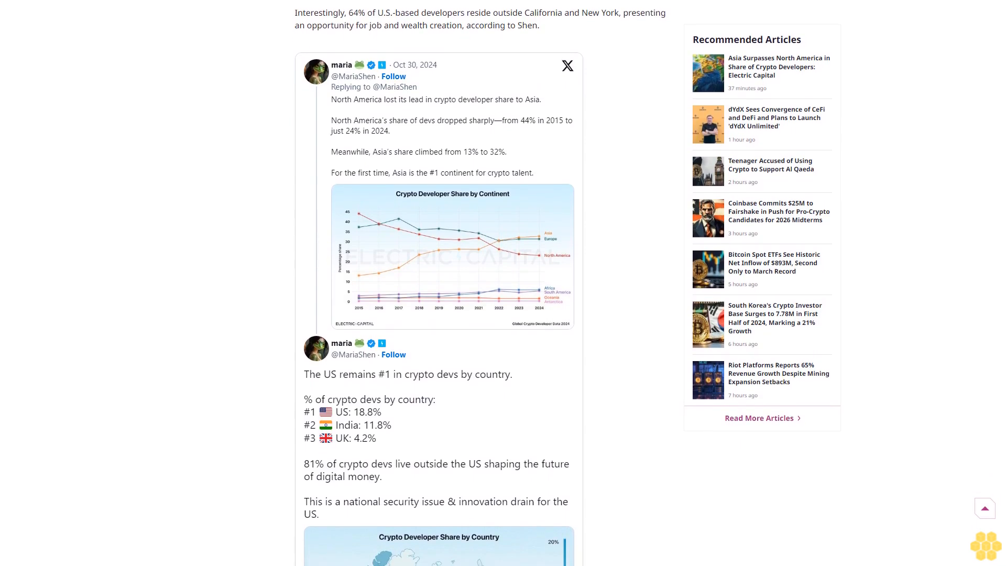
pyautogui.scroll(-3)
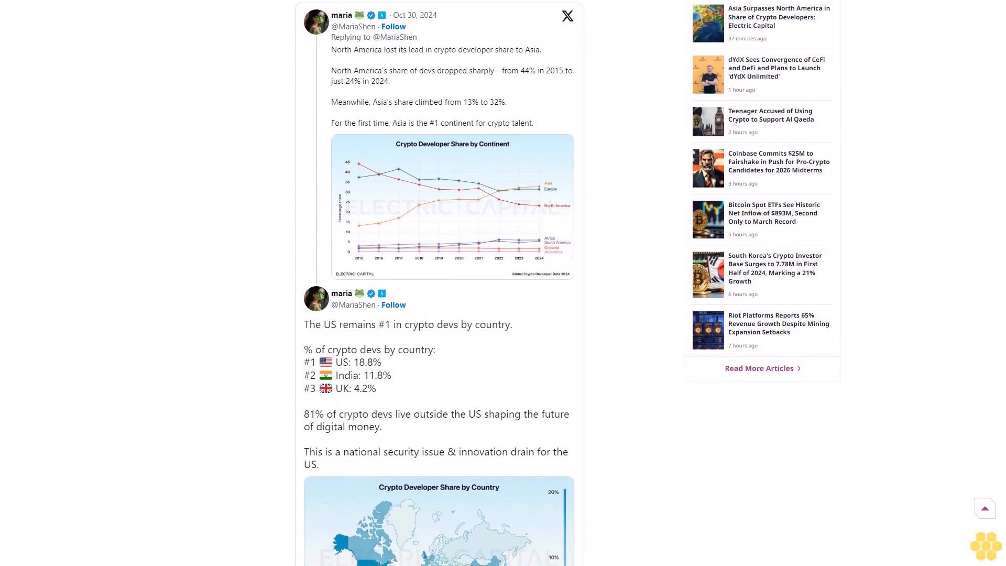
pyautogui.scroll(-3)
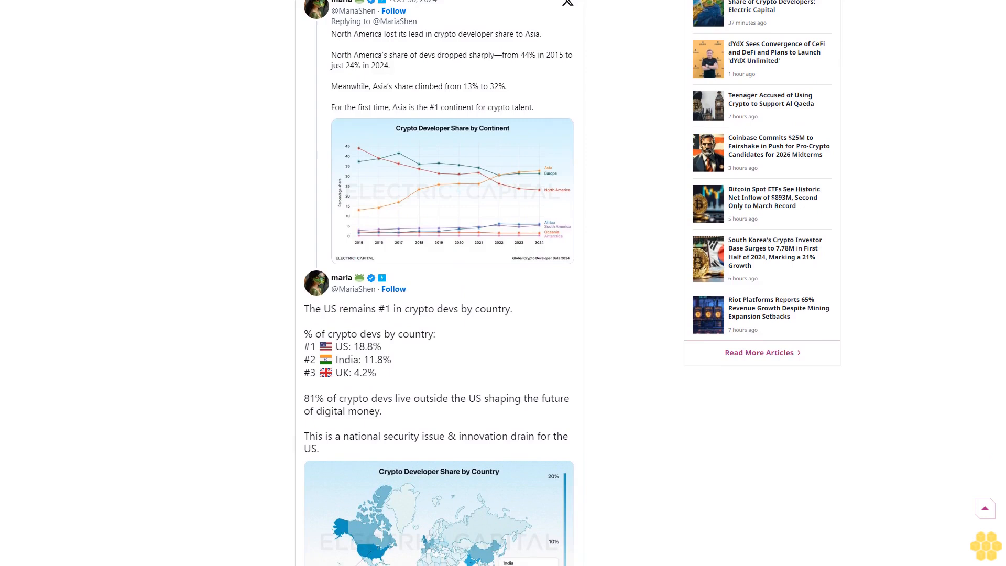
pyautogui.scroll(-3)
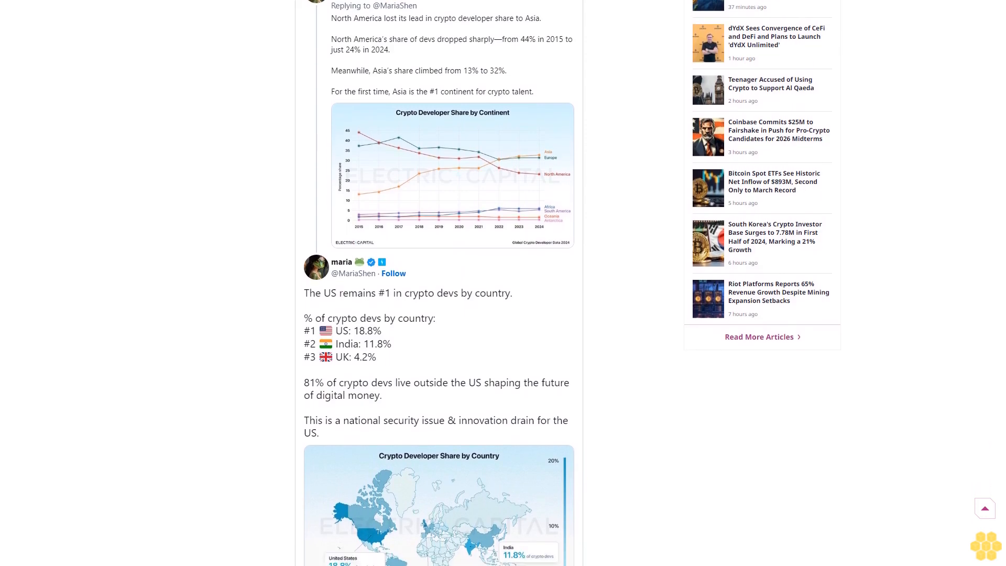
pyautogui.scroll(-3)
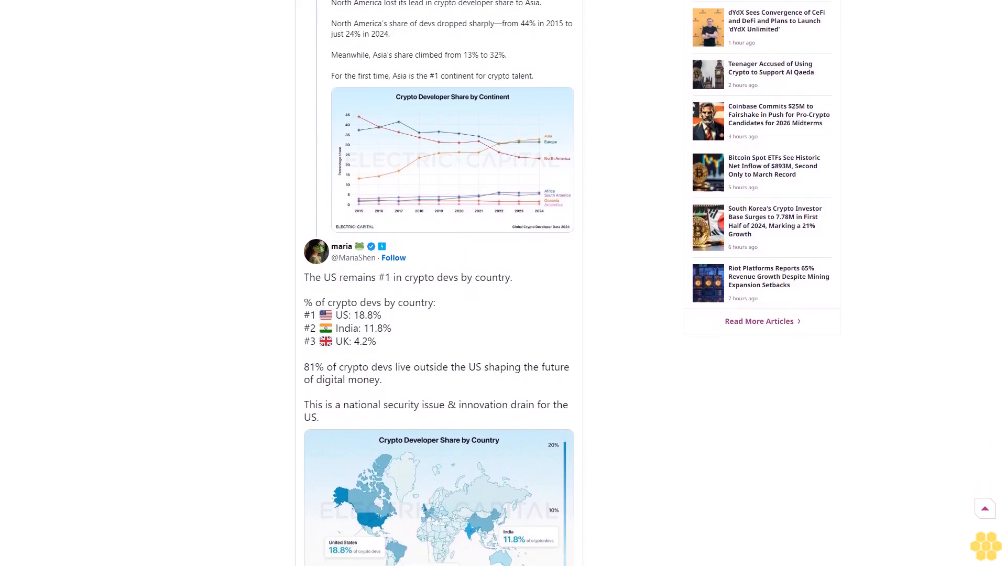
pyautogui.scroll(-3)
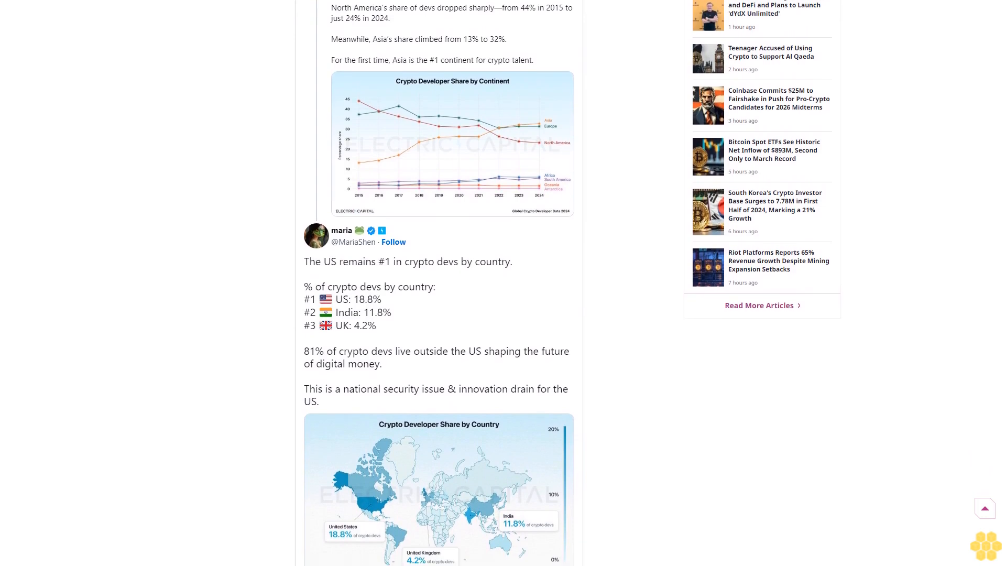
pyautogui.scroll(-3)
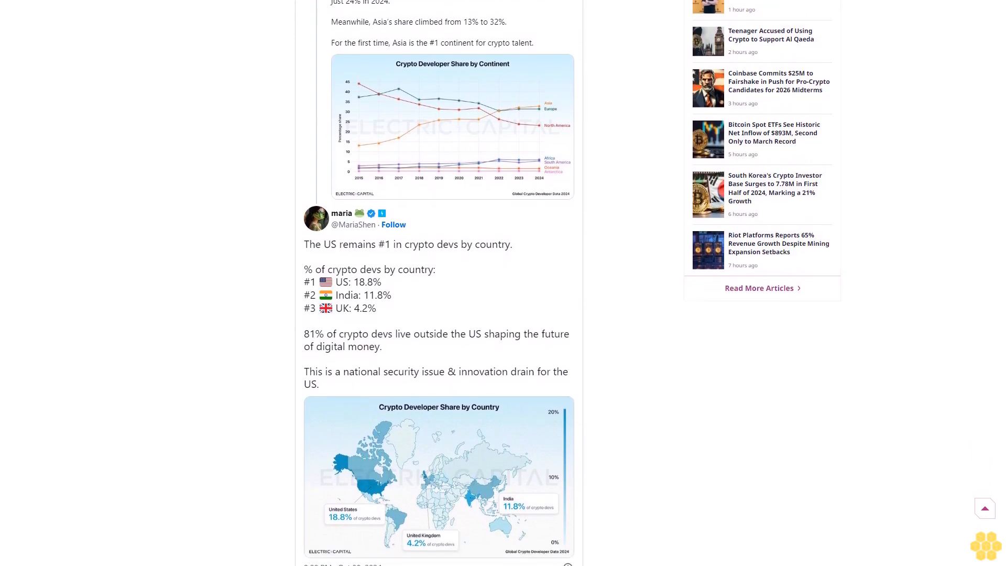
pyautogui.scroll(-3)
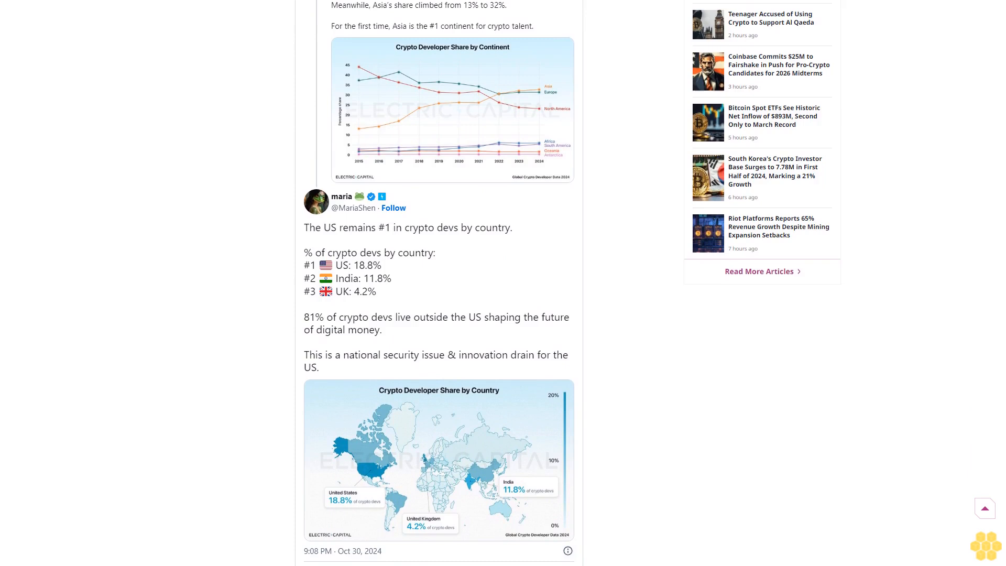
pyautogui.scroll(-3)
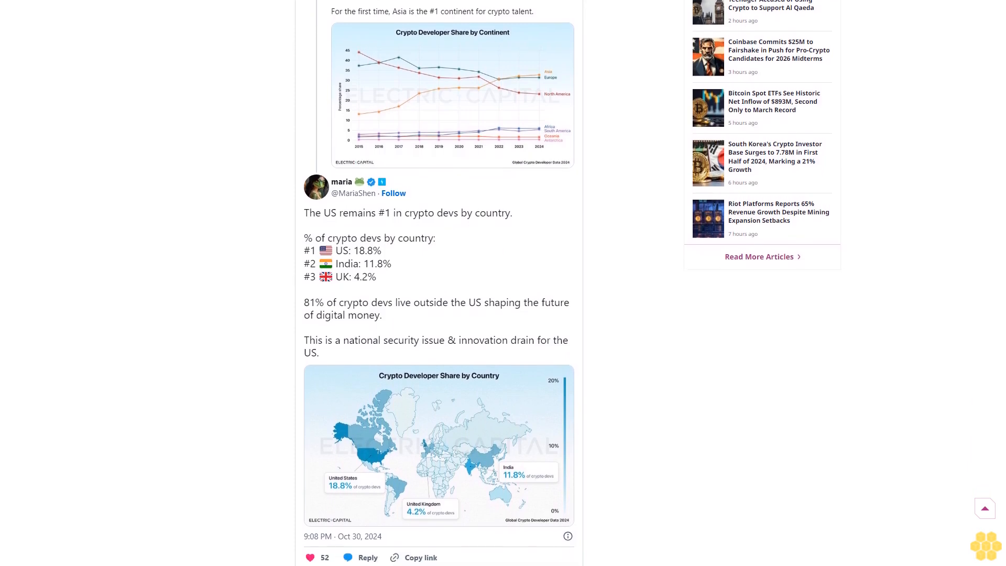
pyautogui.scroll(-3)
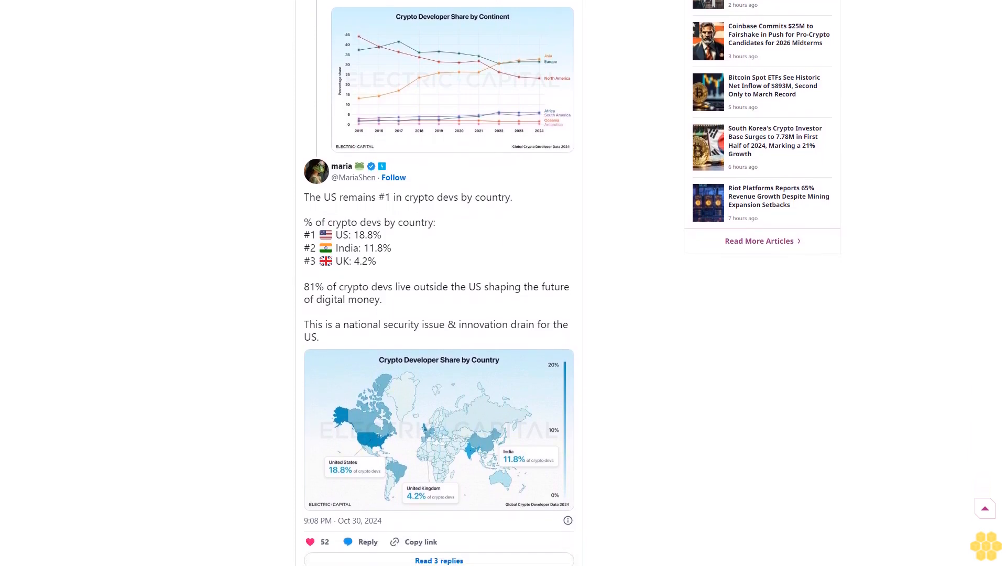
pyautogui.scroll(-3)
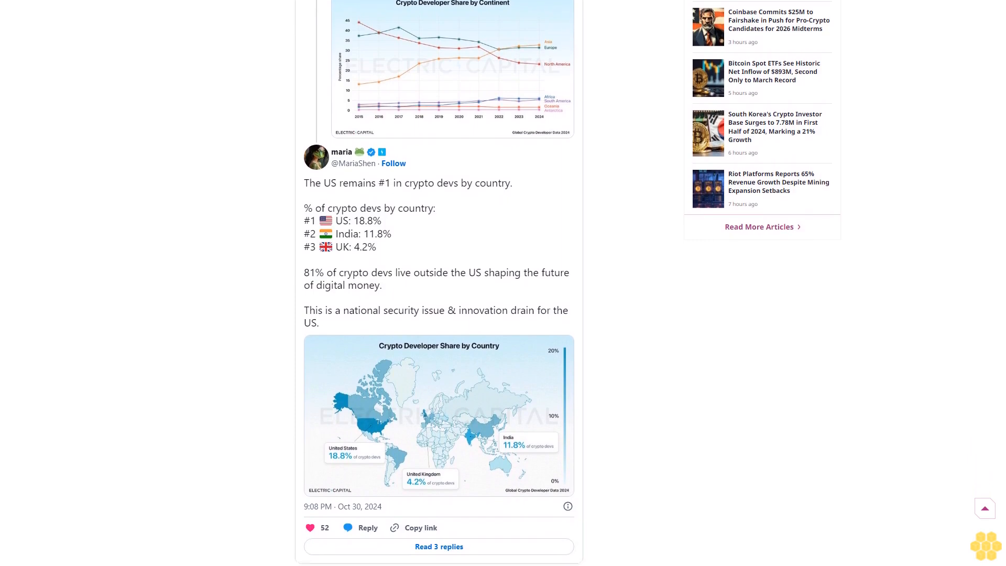
pyautogui.scroll(-3)
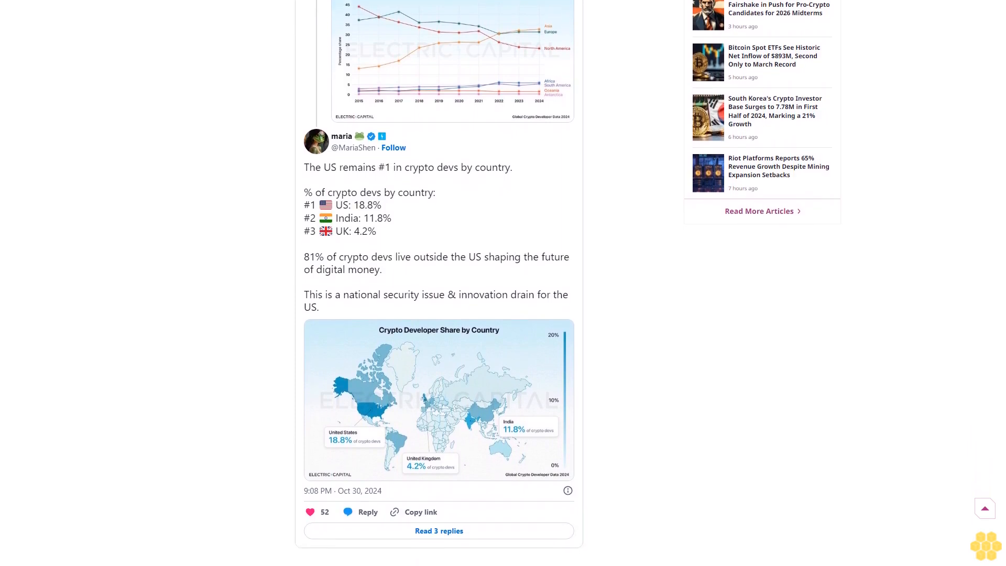
pyautogui.scroll(-3)
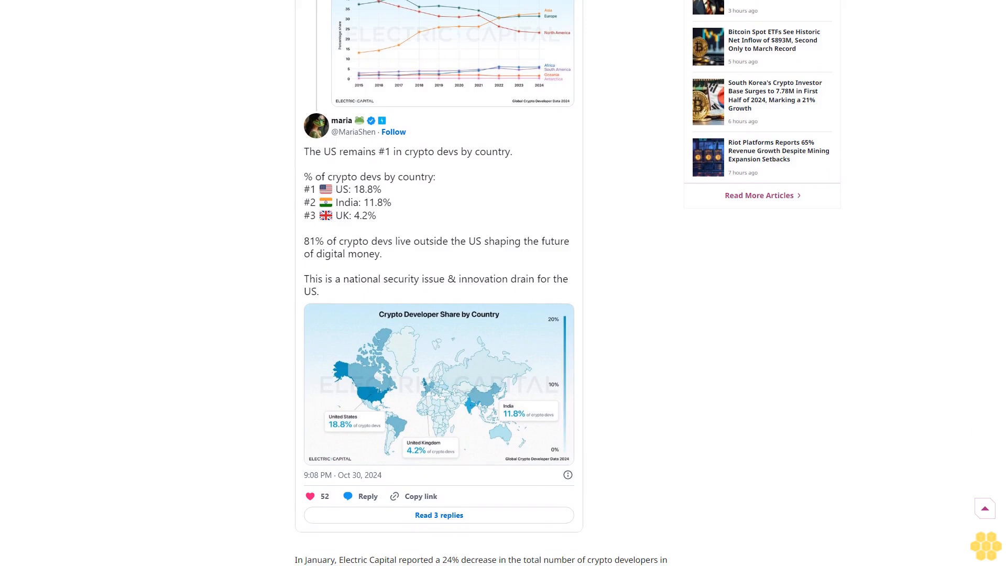
pyautogui.scroll(-3)
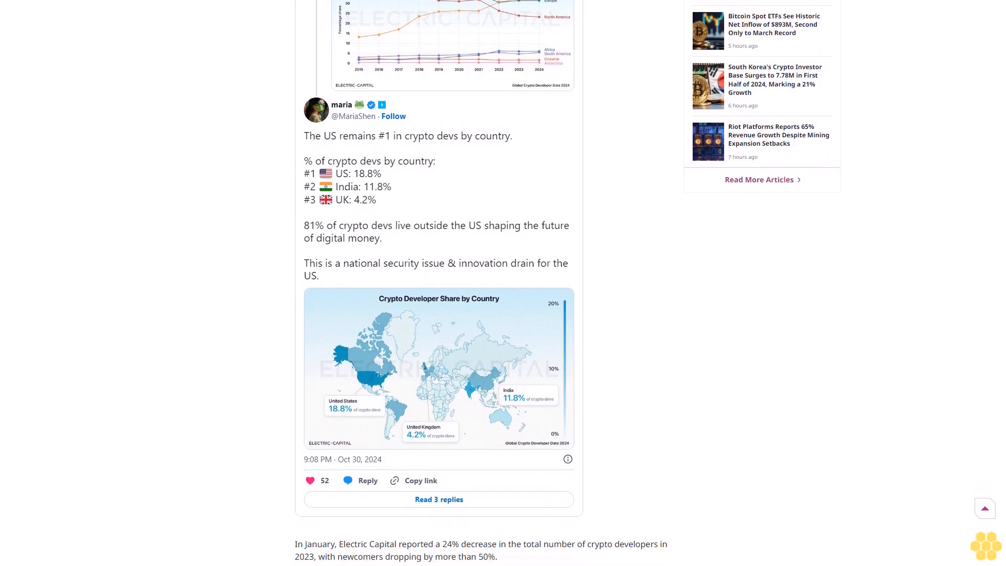
pyautogui.scroll(-3)
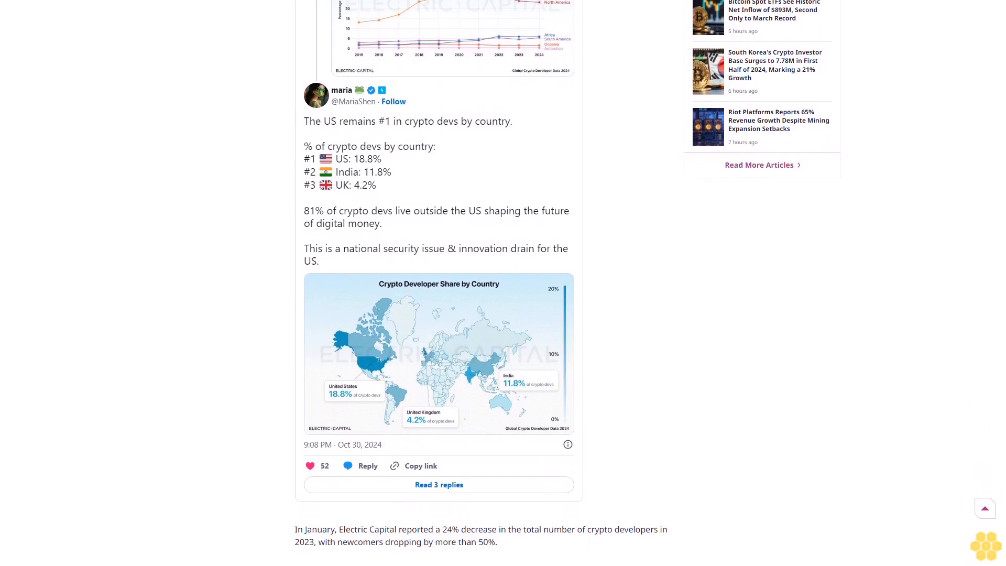
pyautogui.scroll(-3)
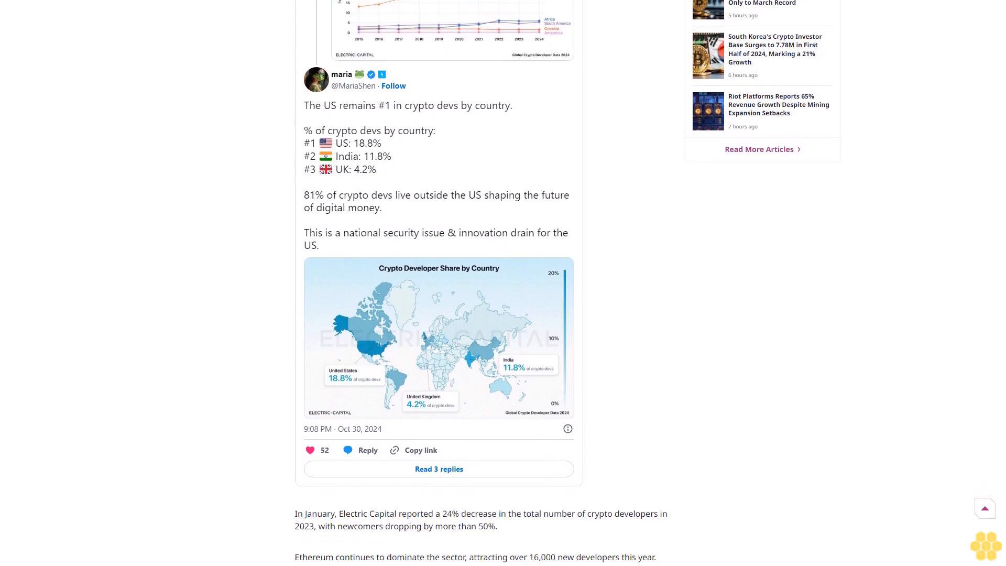
pyautogui.scroll(-3)
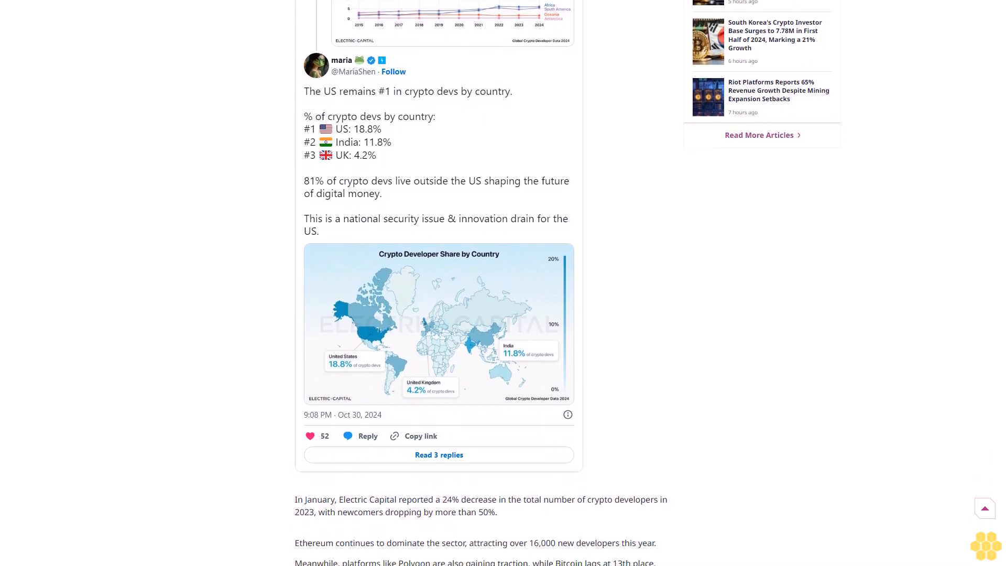
pyautogui.scroll(-3)
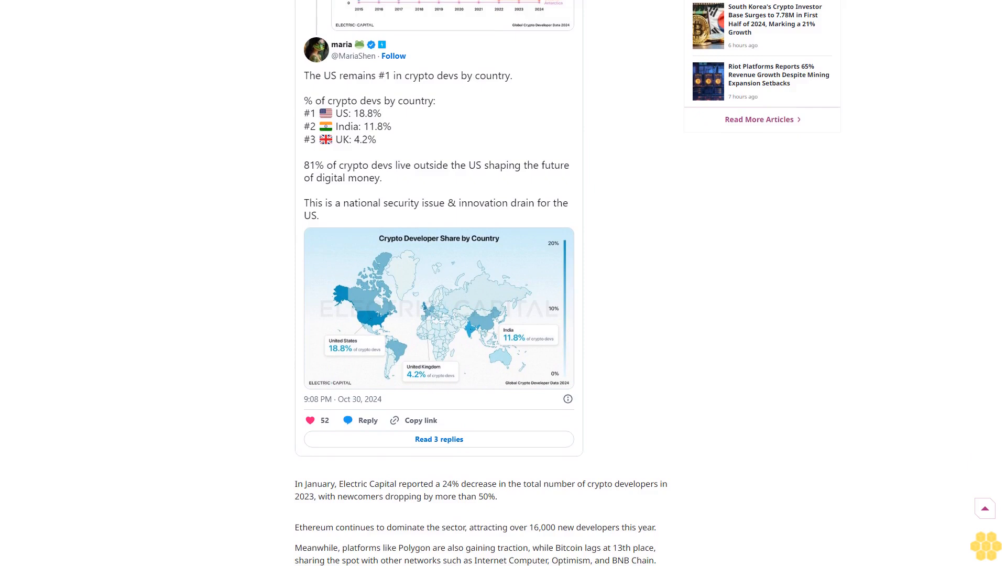
pyautogui.scroll(-3)
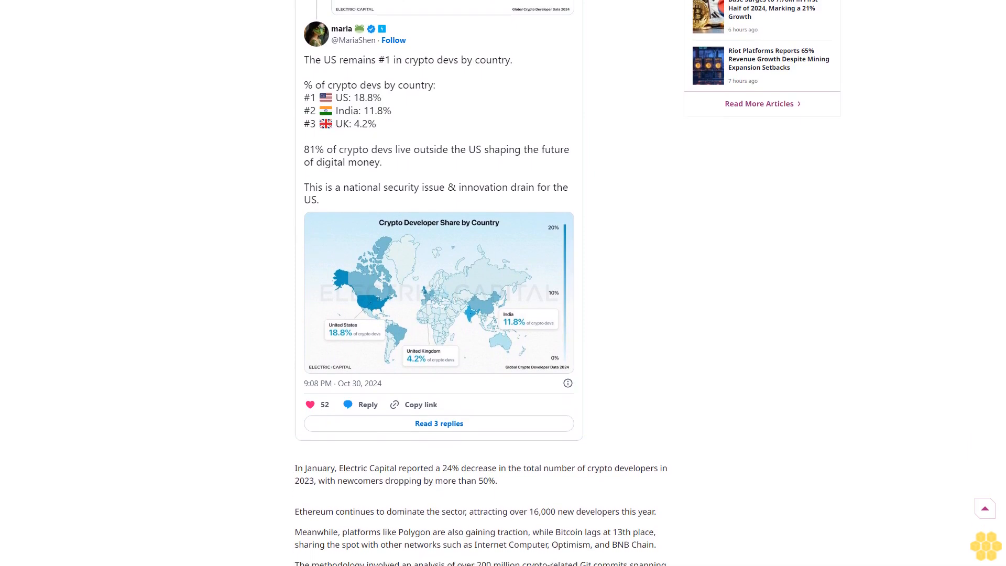
pyautogui.scroll(-3)
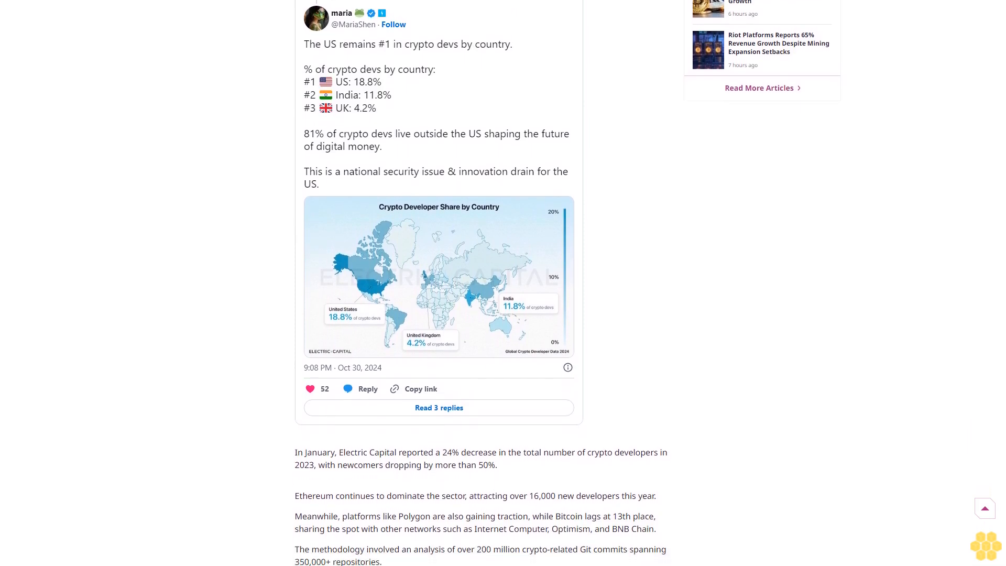
pyautogui.scroll(-3)
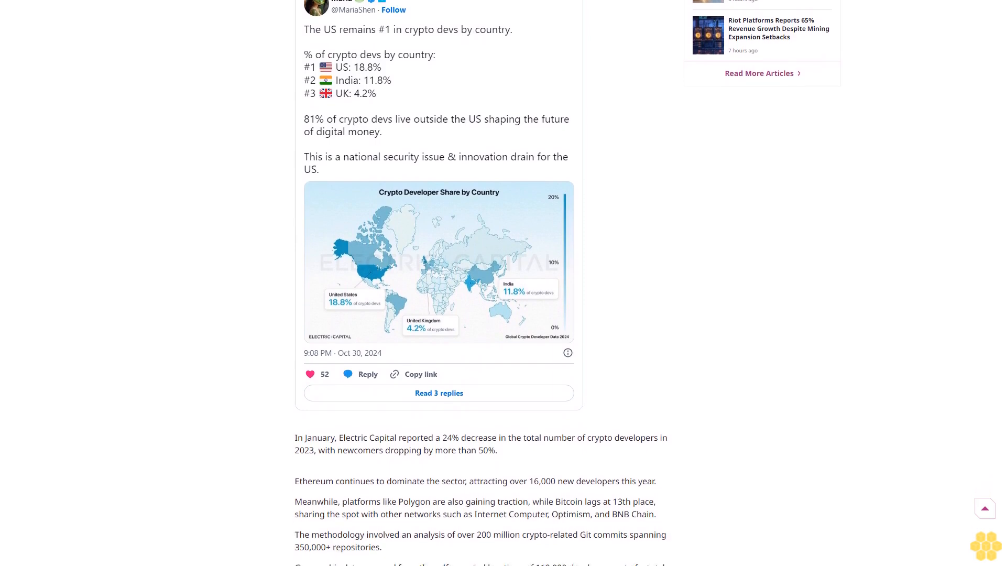
pyautogui.scroll(-3)
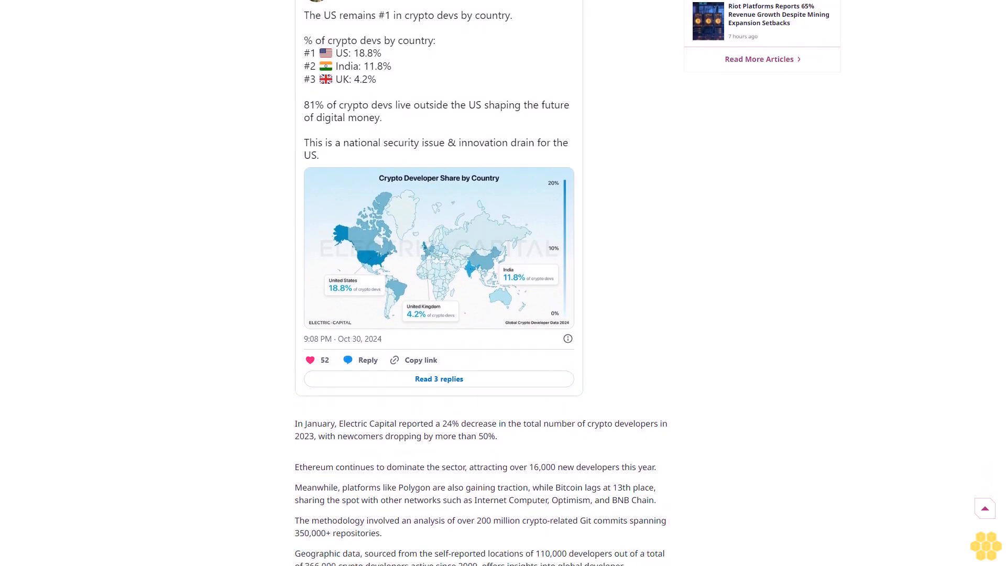
pyautogui.scroll(-3)
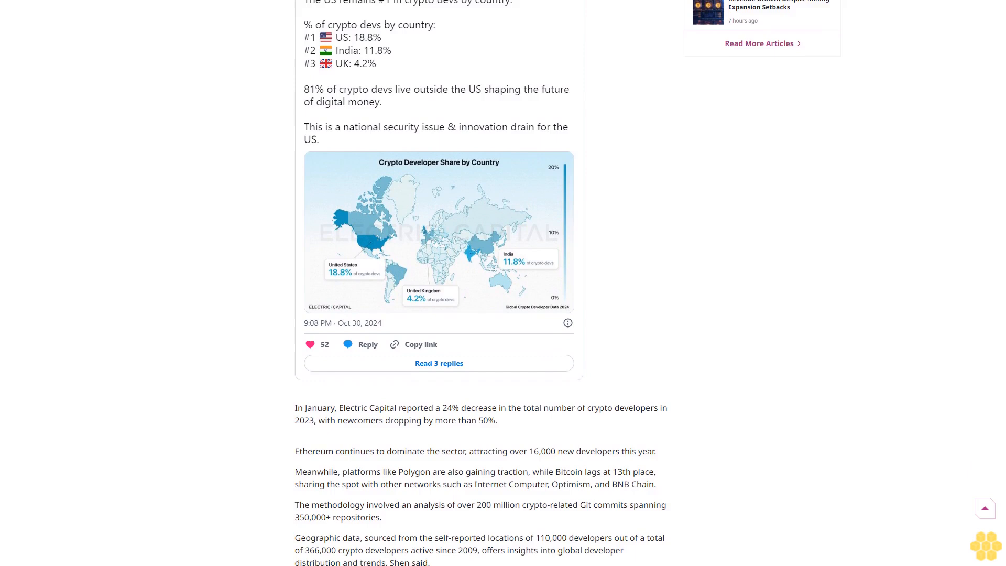
pyautogui.scroll(-3)
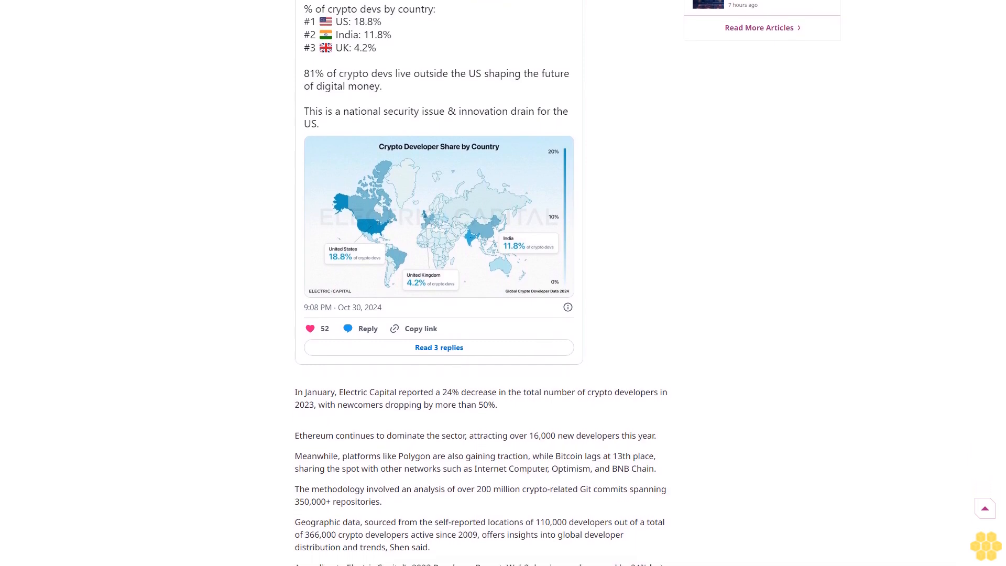
pyautogui.scroll(-3)
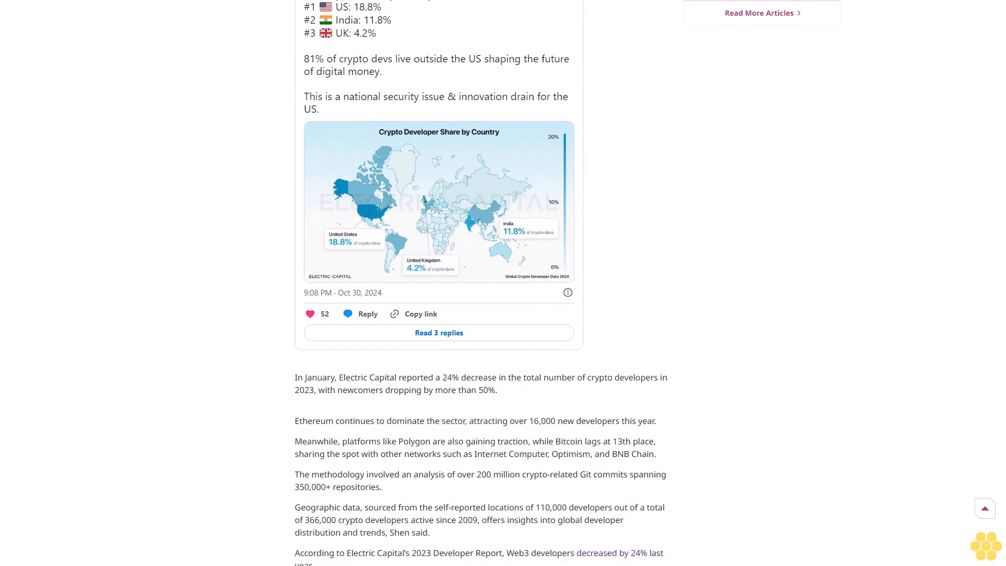
pyautogui.scroll(-3)
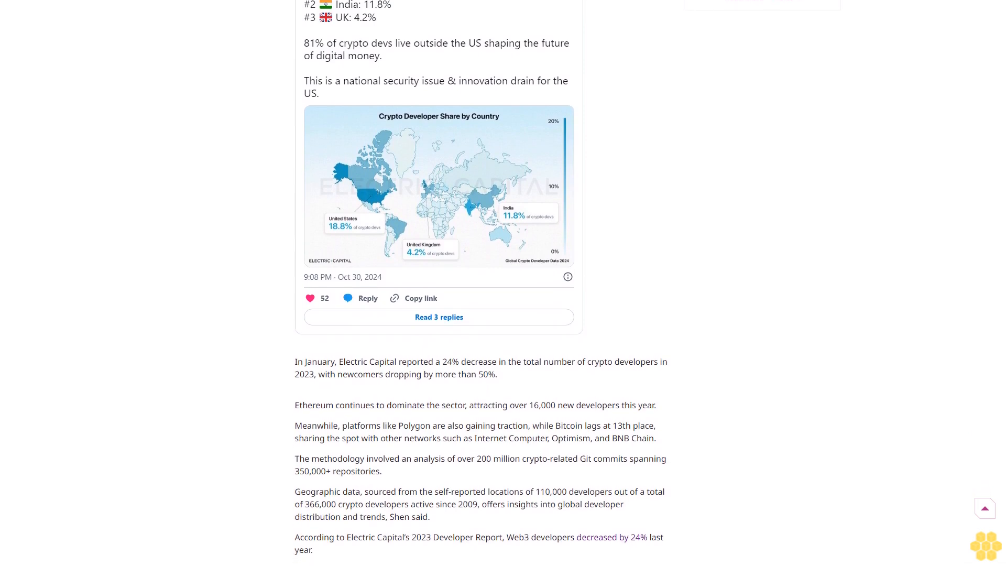
pyautogui.scroll(-3)
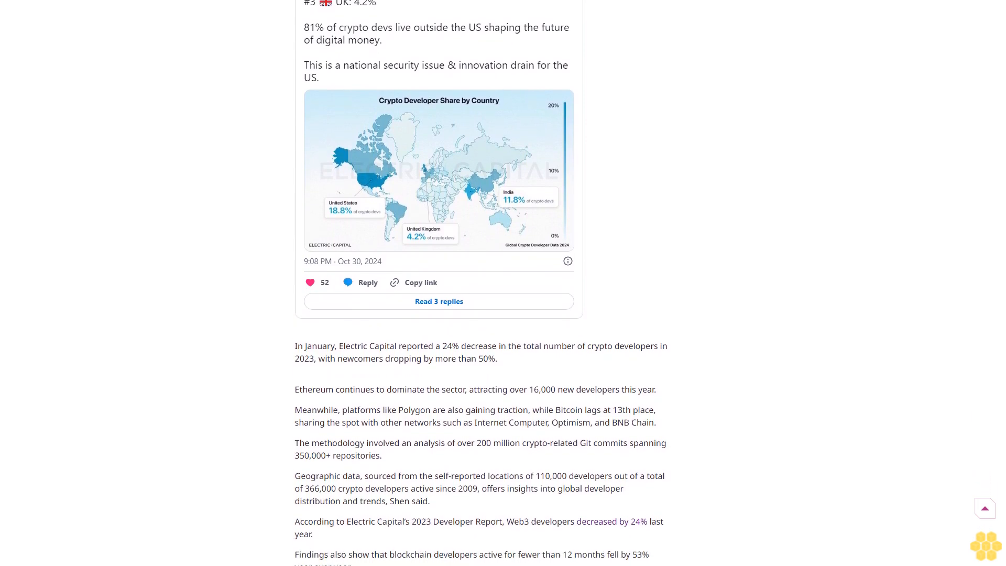
pyautogui.scroll(-3)
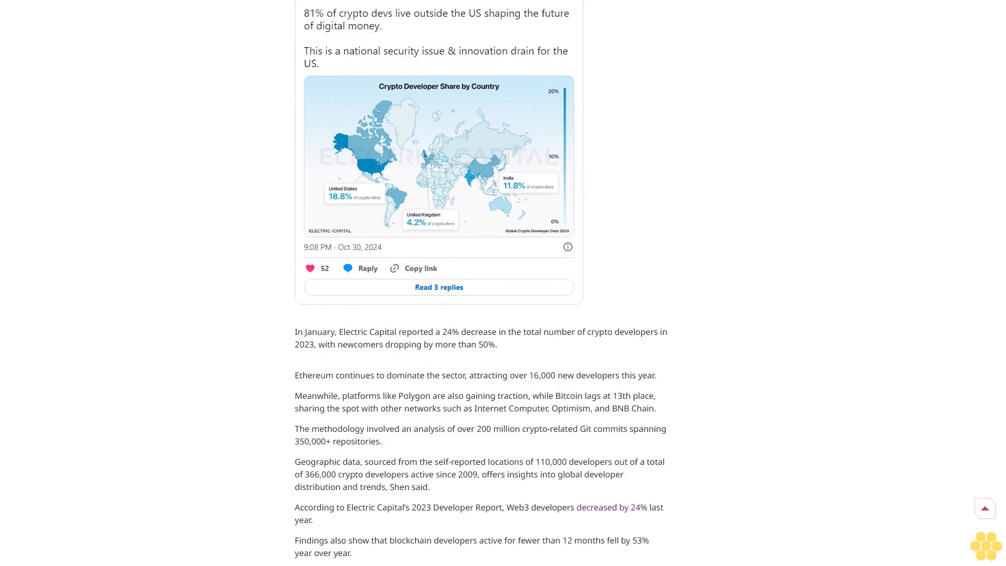
pyautogui.scroll(-3)
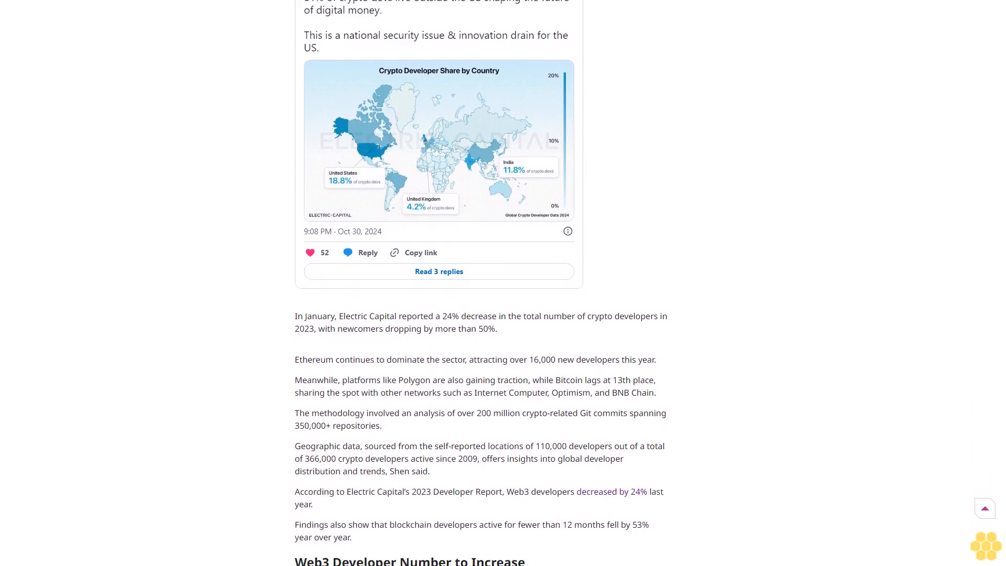
pyautogui.scroll(-3)
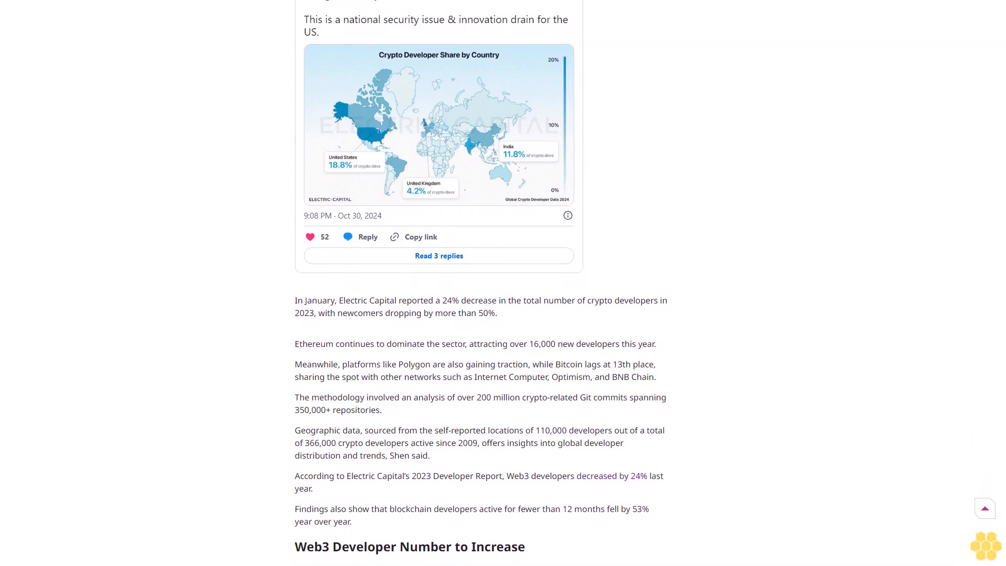
pyautogui.scroll(-3)
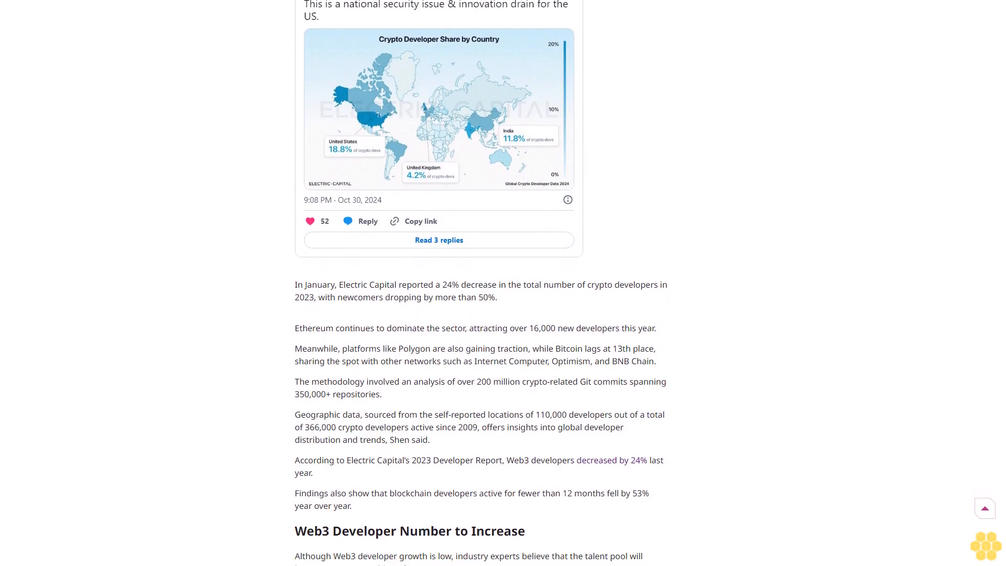
pyautogui.scroll(-3)
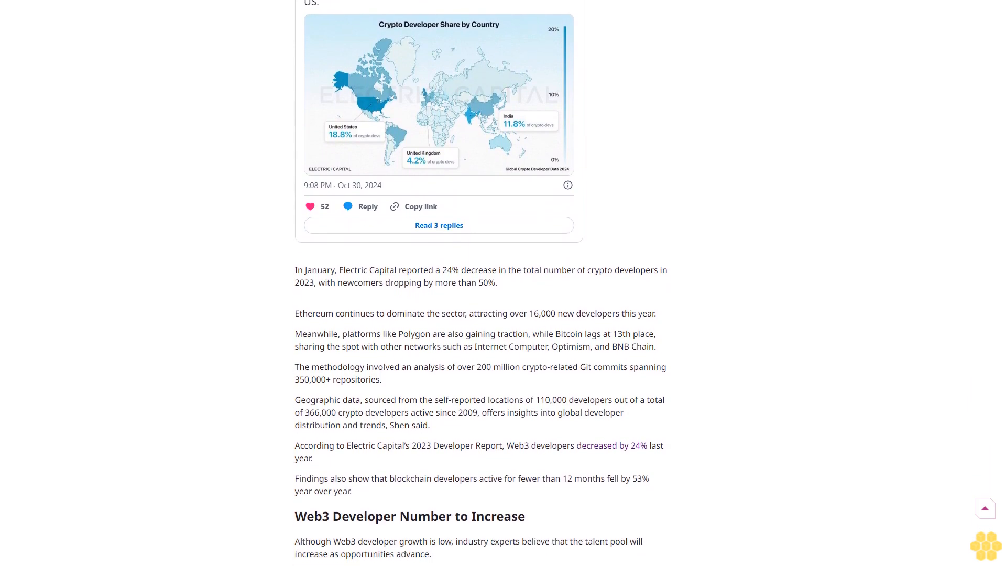
pyautogui.scroll(-3)
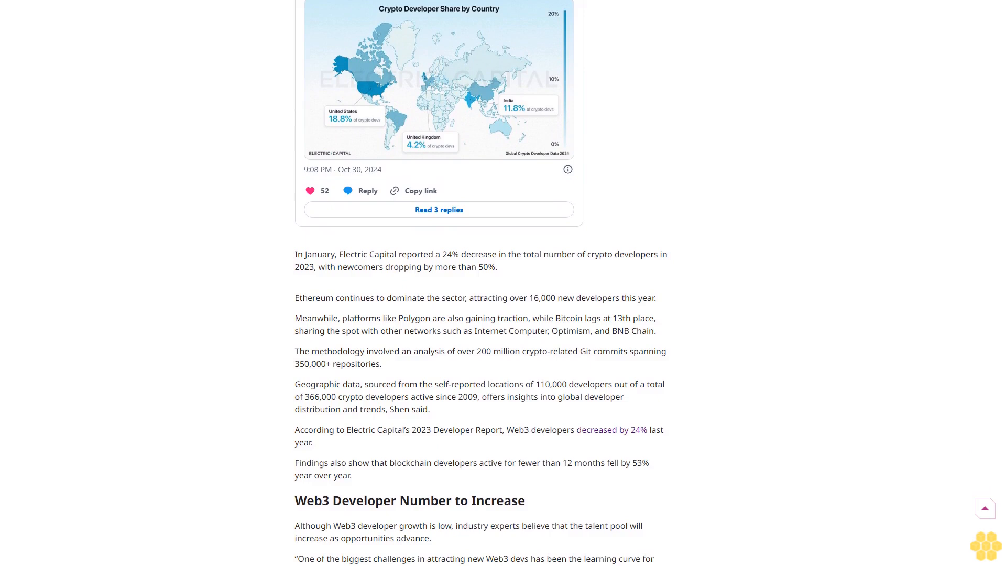
pyautogui.scroll(-3)
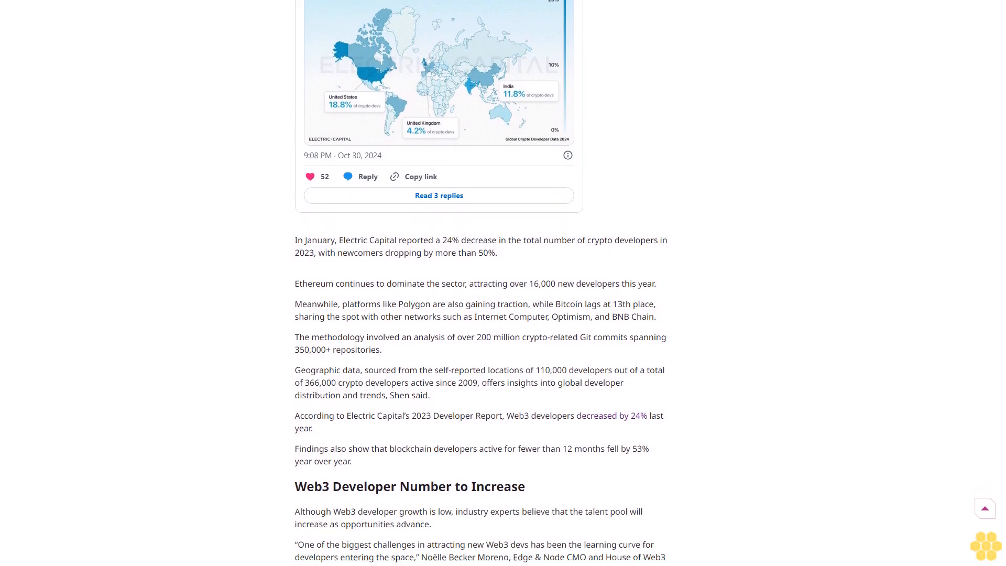
pyautogui.scroll(-3)
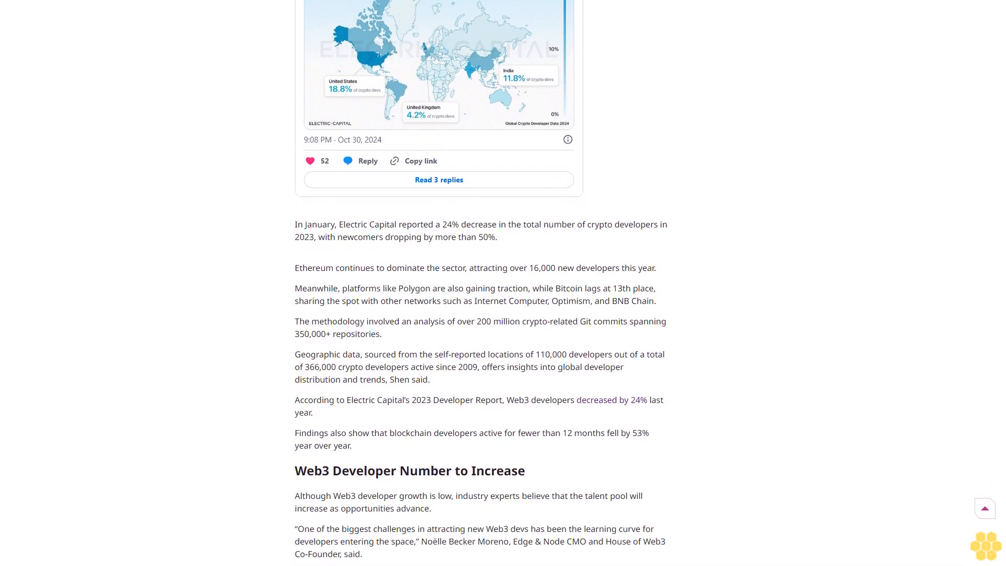
pyautogui.scroll(-3)
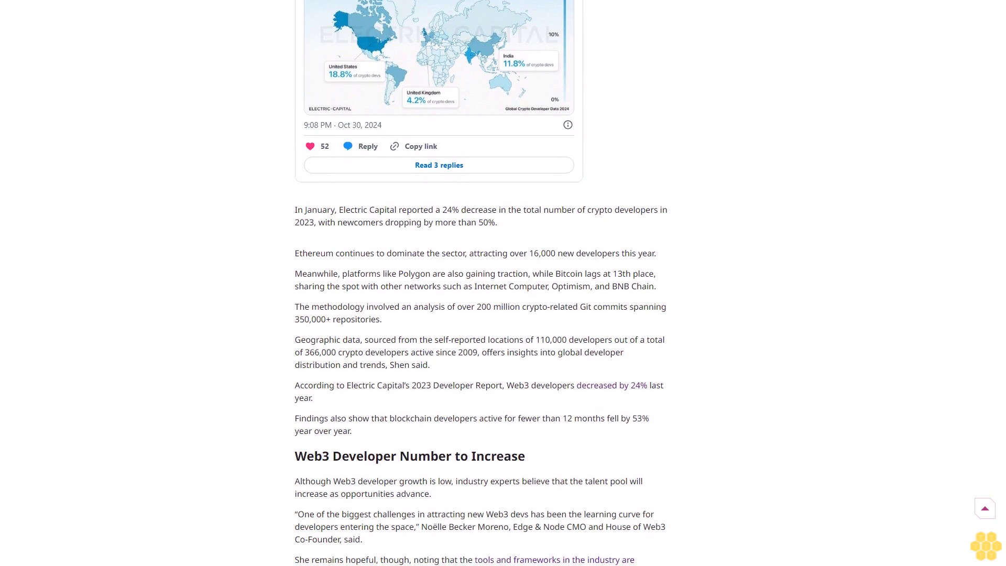
pyautogui.scroll(-3)
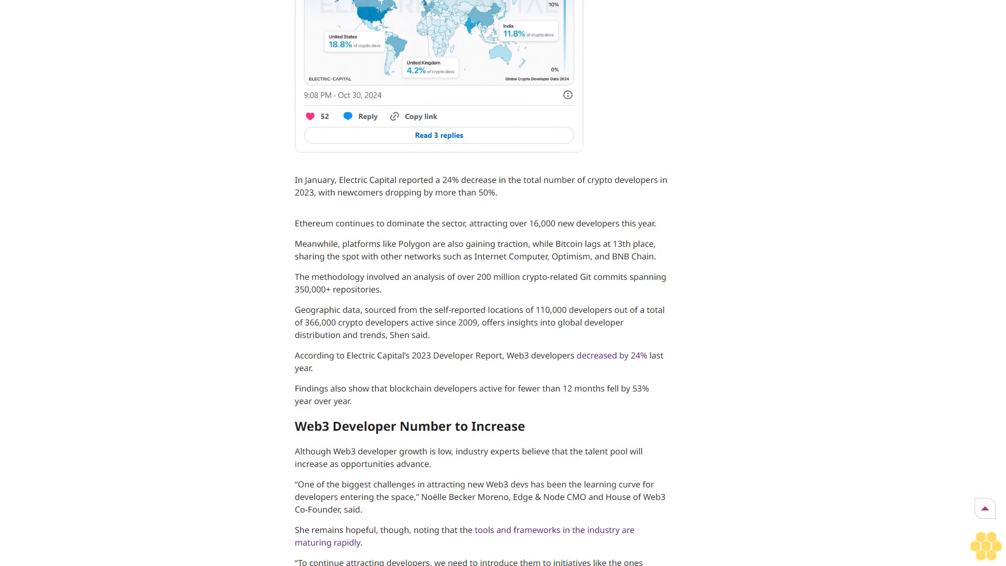
pyautogui.scroll(-3)
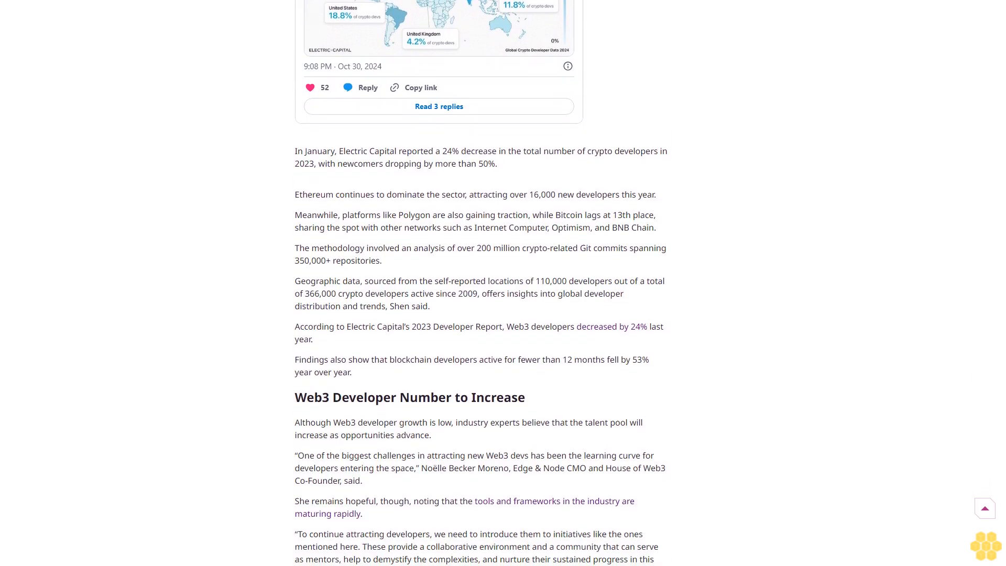
pyautogui.scroll(-3)
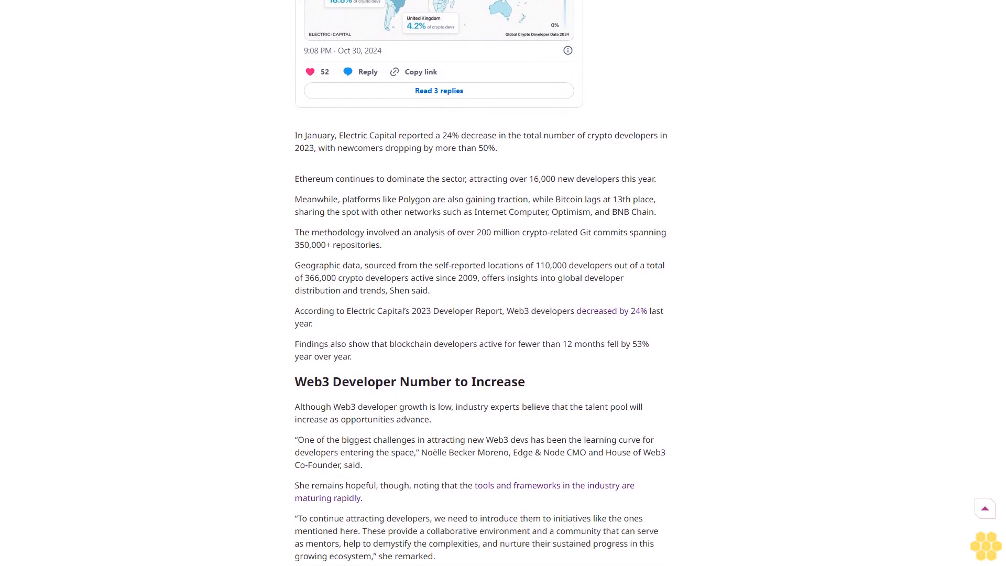
pyautogui.scroll(-3)
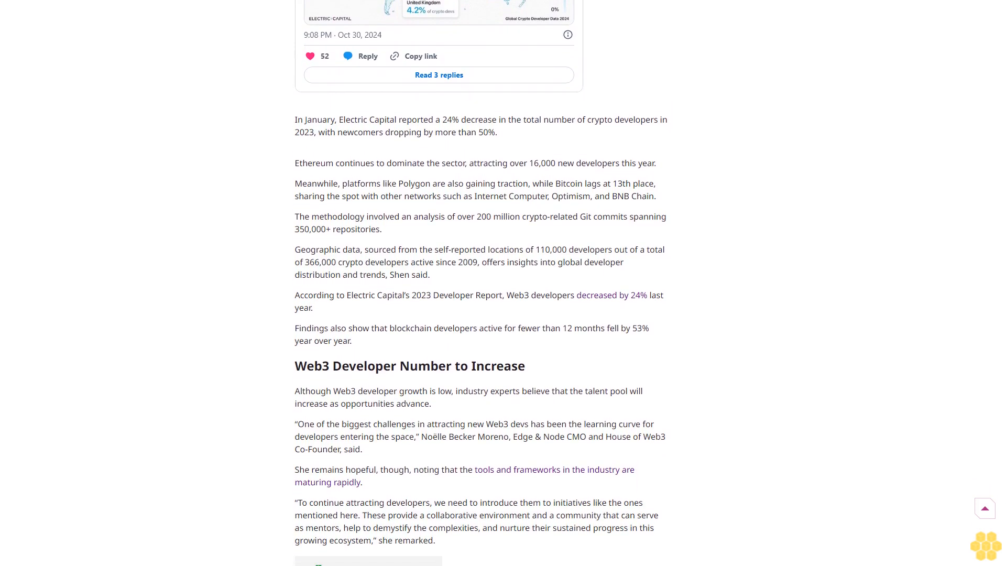
pyautogui.scroll(-3)
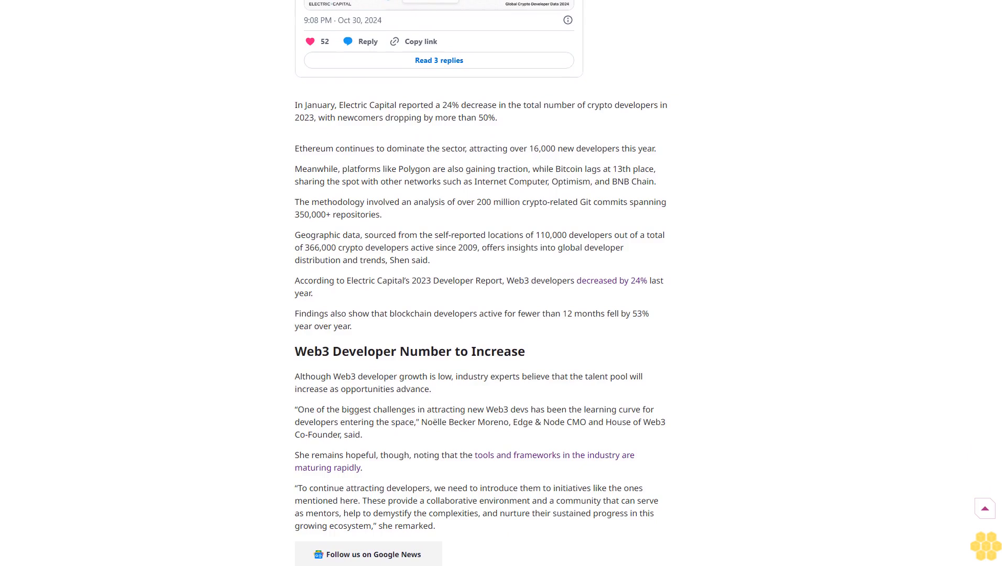
pyautogui.scroll(-3)
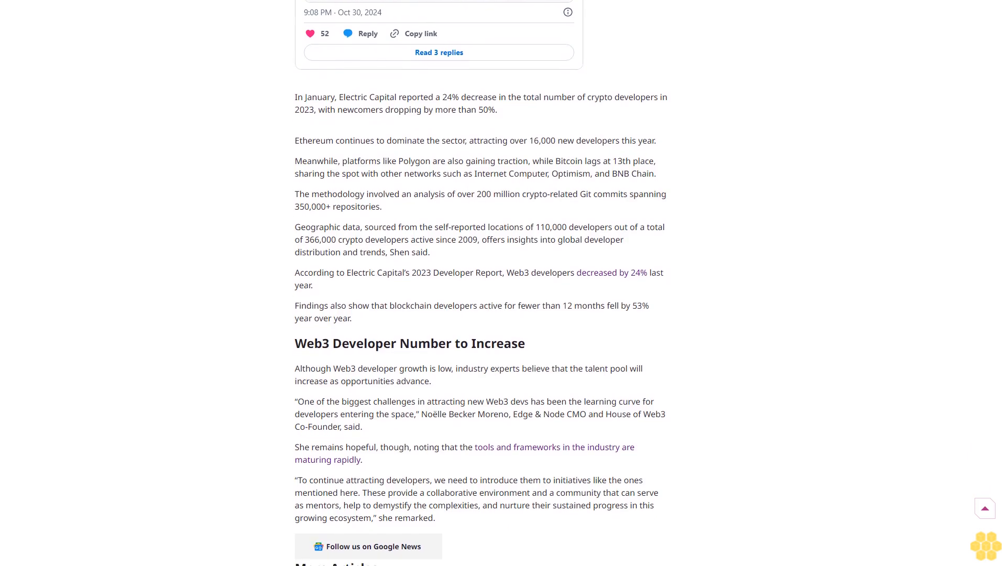